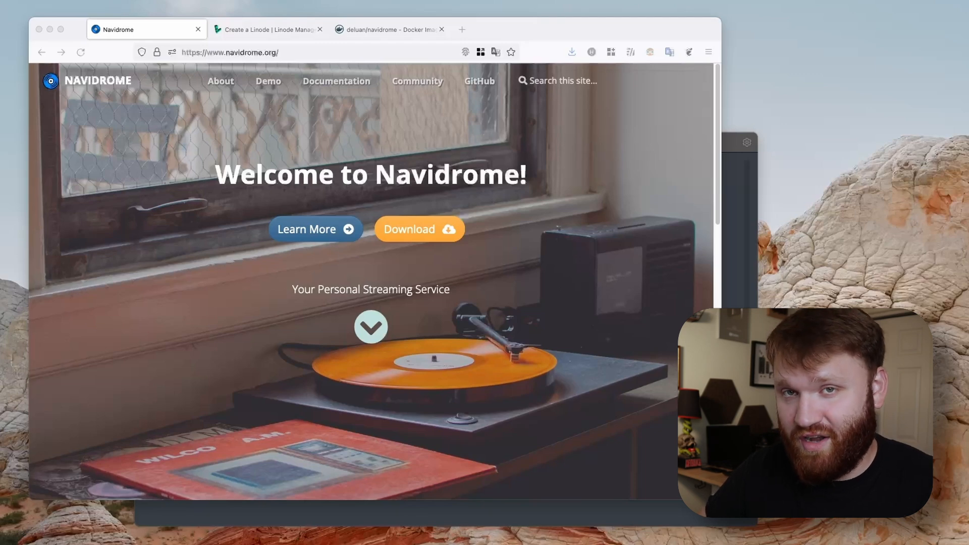
pyautogui.moveTo(544, 354)
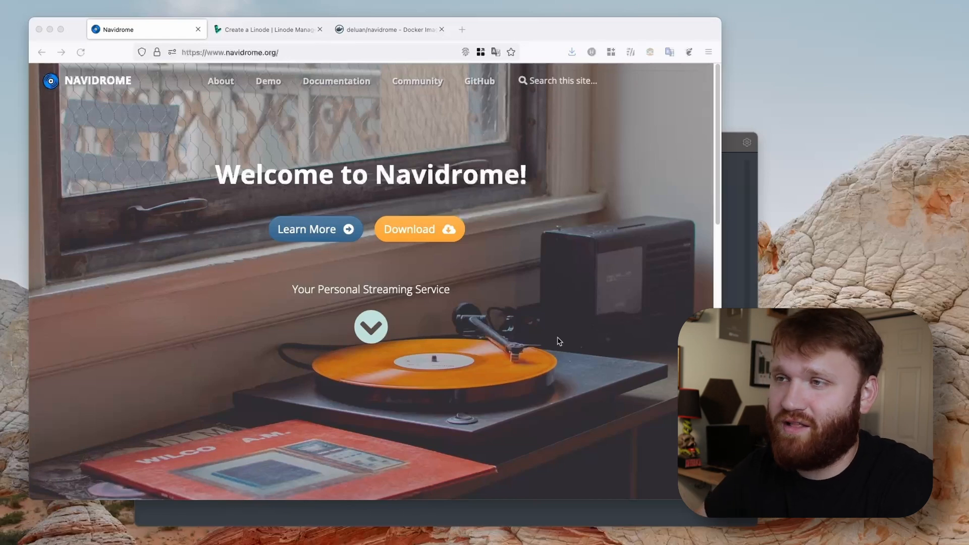
pyautogui.moveTo(339, 350)
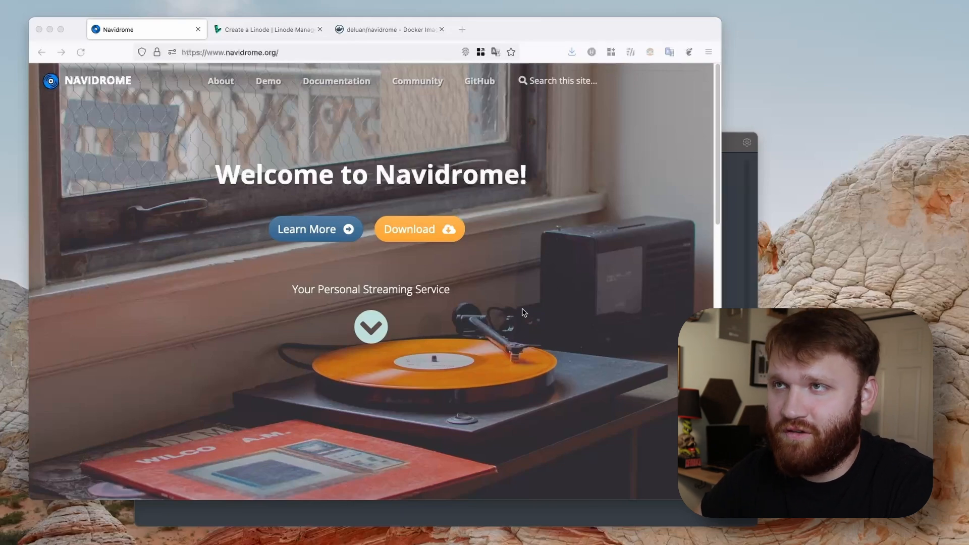
# - Enter the Navidrome online demo and bring up the Retroconnaissance album
pyautogui.scroll(-3)
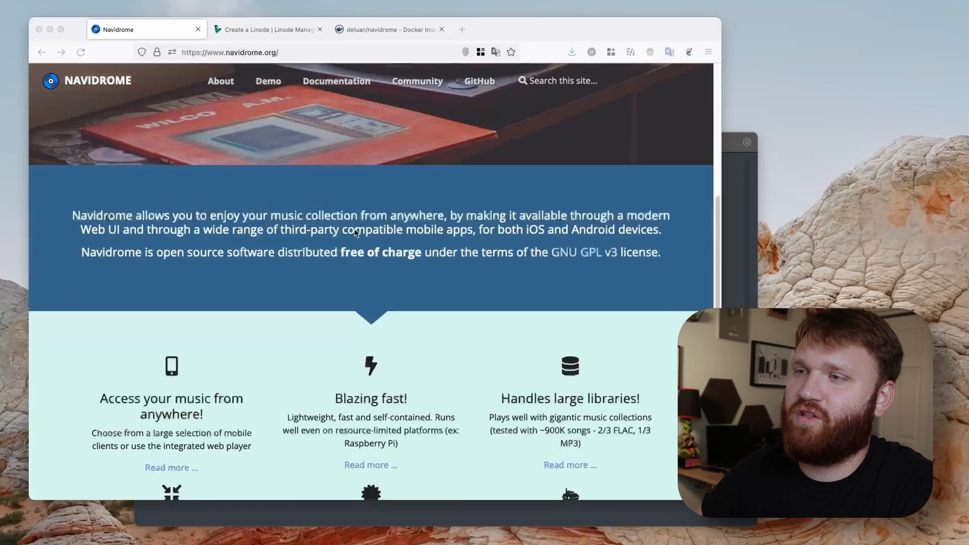
pyautogui.scroll(-3)
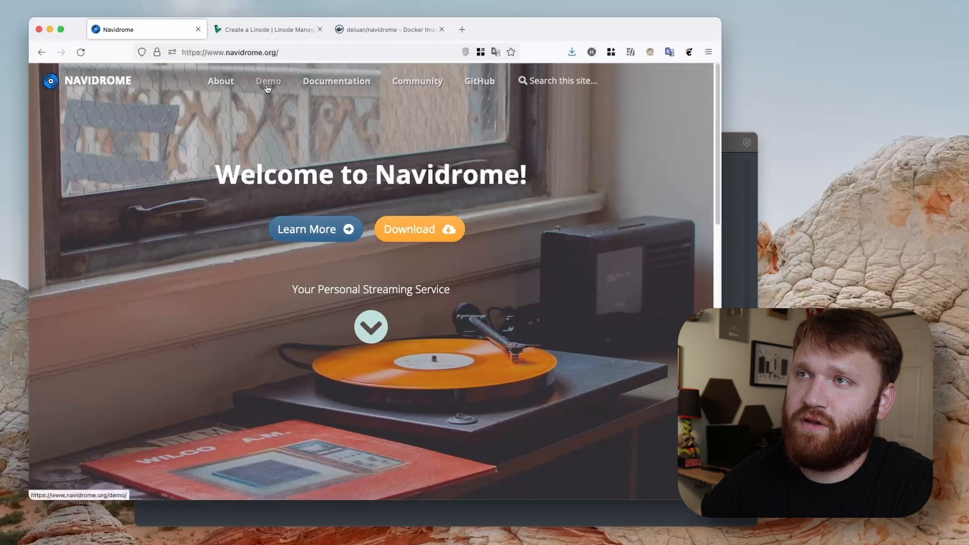
pyautogui.click(268, 80)
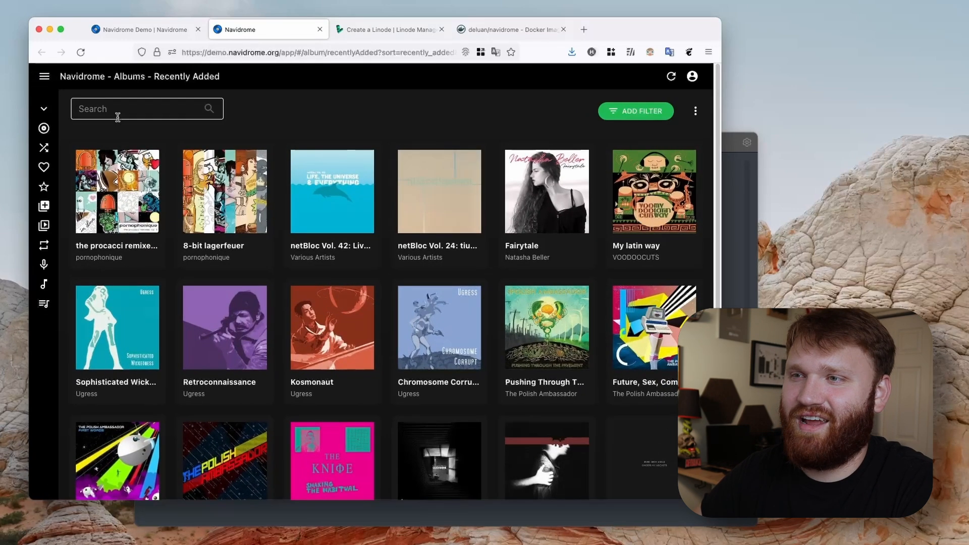
pyautogui.click(224, 327)
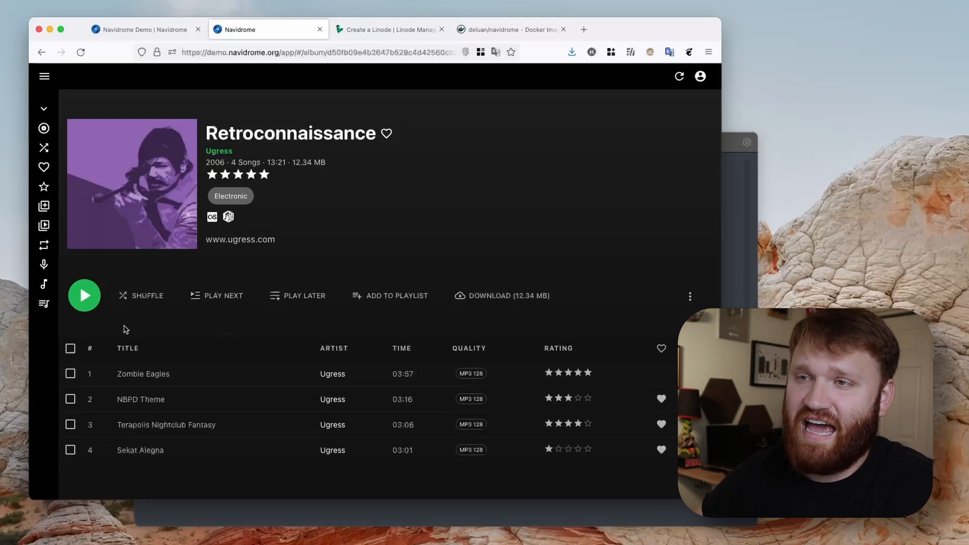
pyautogui.moveTo(394, 302)
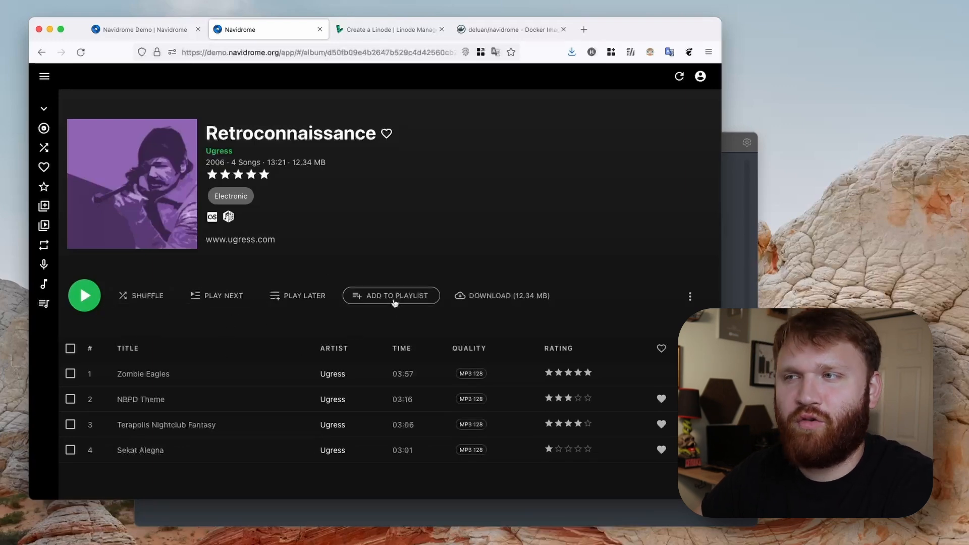
pyautogui.moveTo(503, 296)
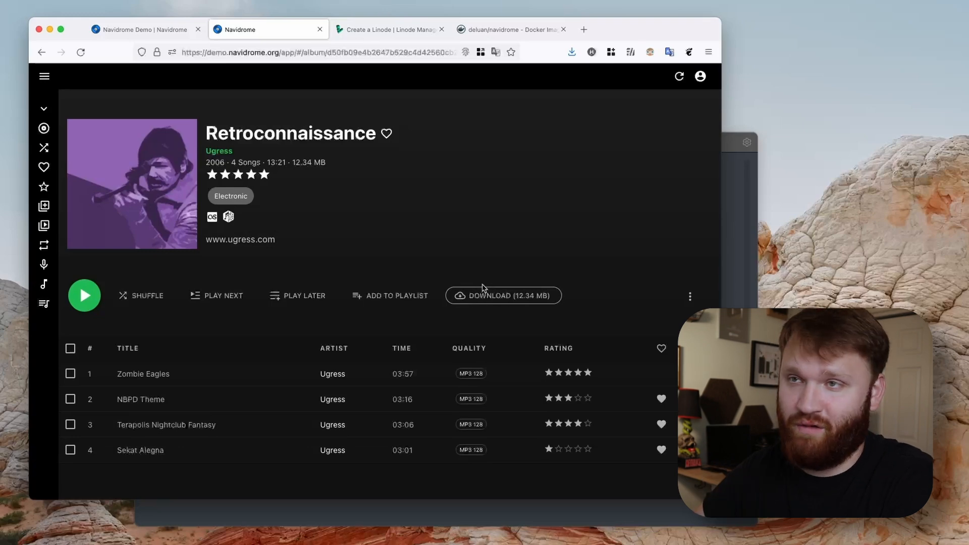
pyautogui.moveTo(156, 285)
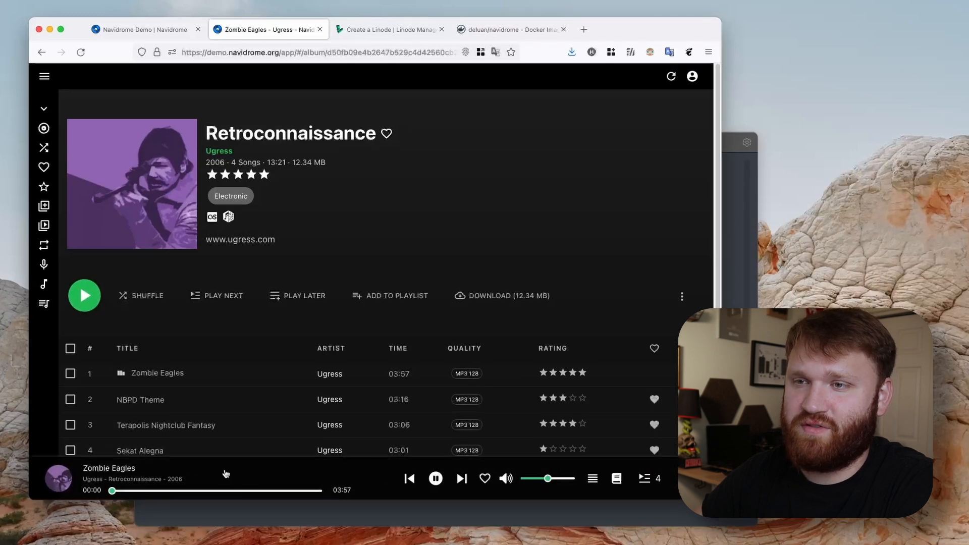
# - Play and pause Zombie Eagles, then move to the Linode creation page
pyautogui.click(435, 477)
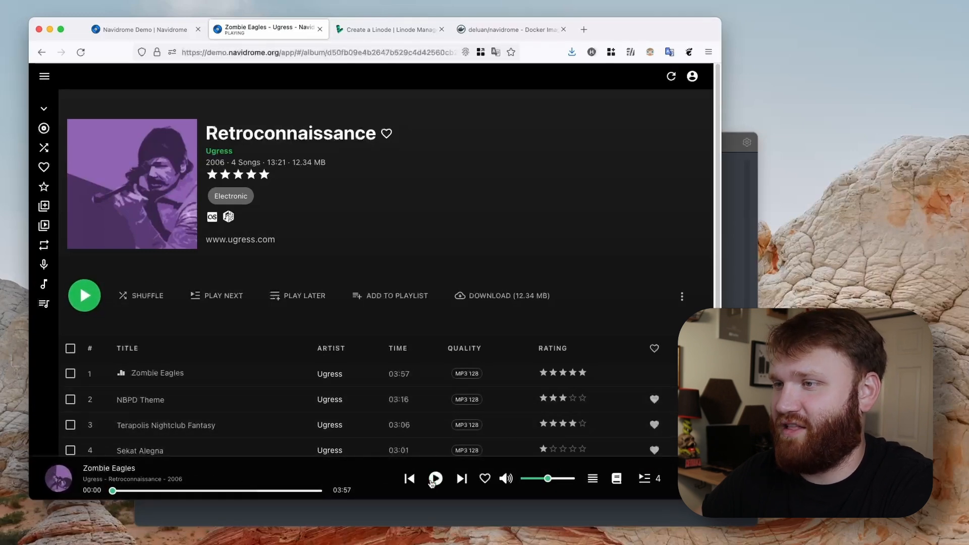
pyautogui.click(435, 479)
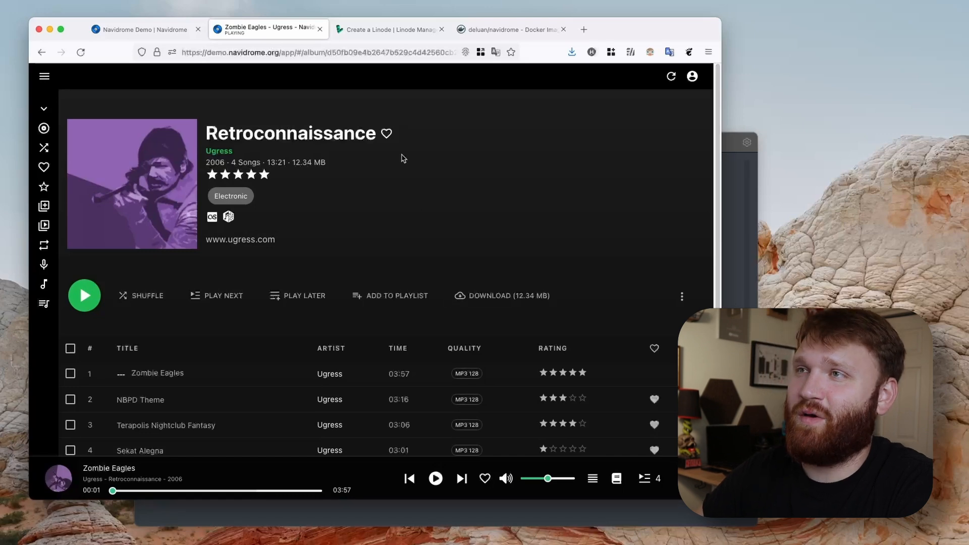
pyautogui.click(389, 29)
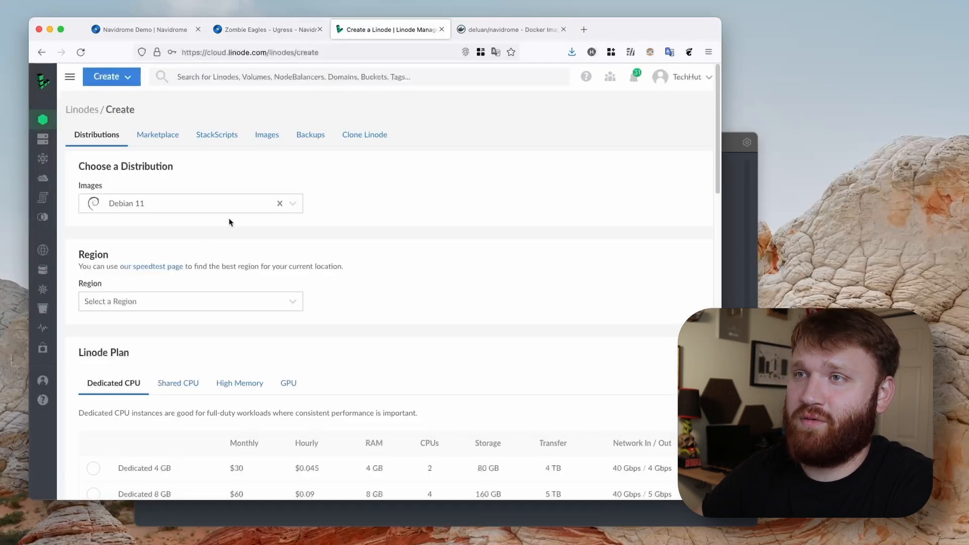
# - Choose Ubuntu 20.04 LTS as the image and the shared Nanode 1 GB plan
pyautogui.click(191, 203)
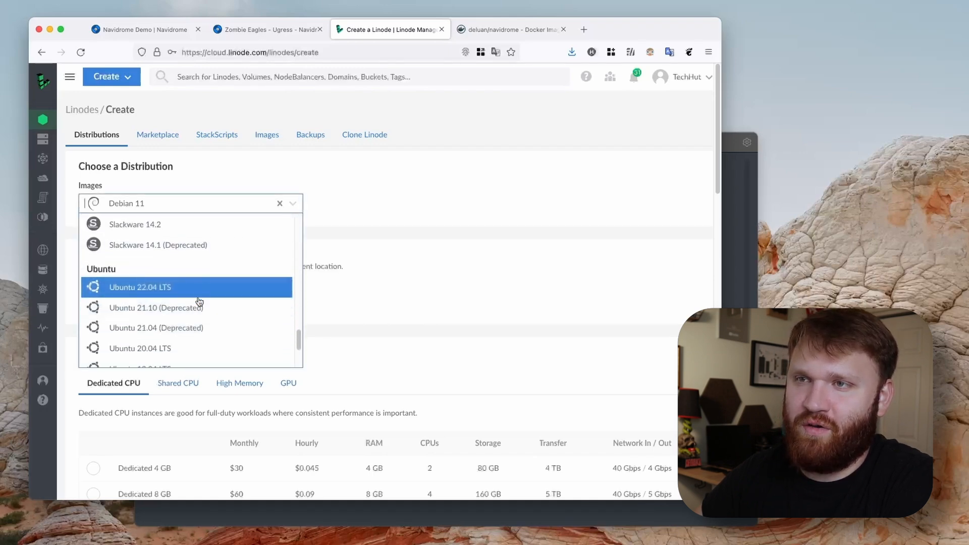
pyautogui.moveTo(140, 349)
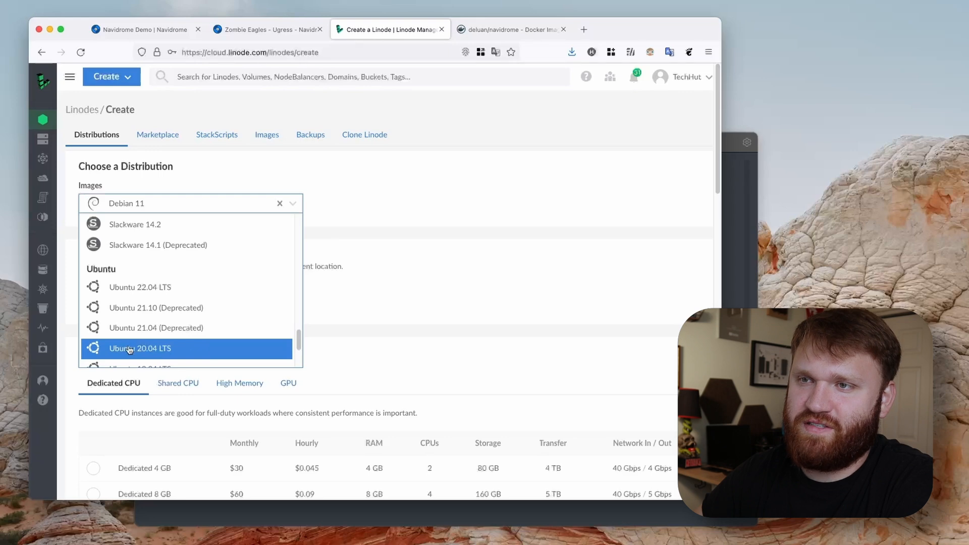
pyautogui.click(140, 349)
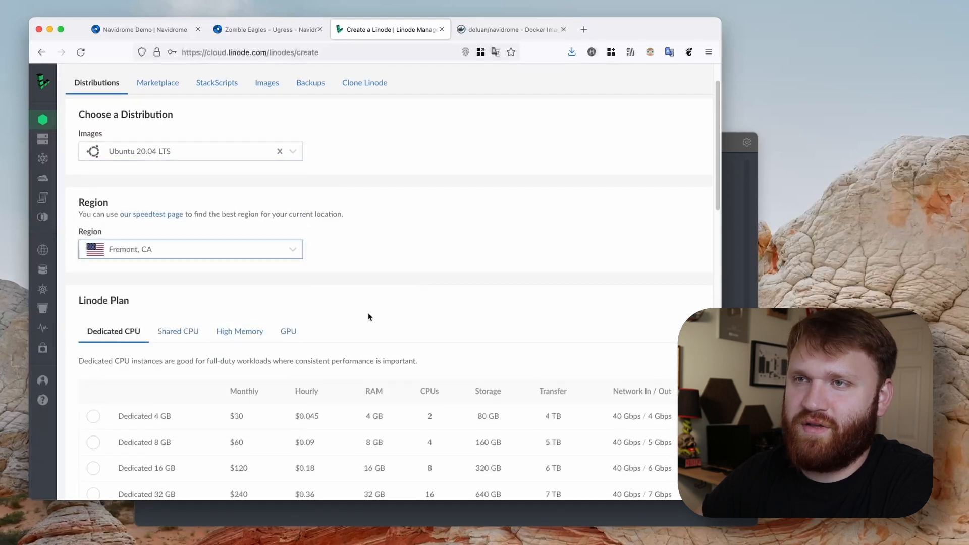
pyautogui.click(178, 166)
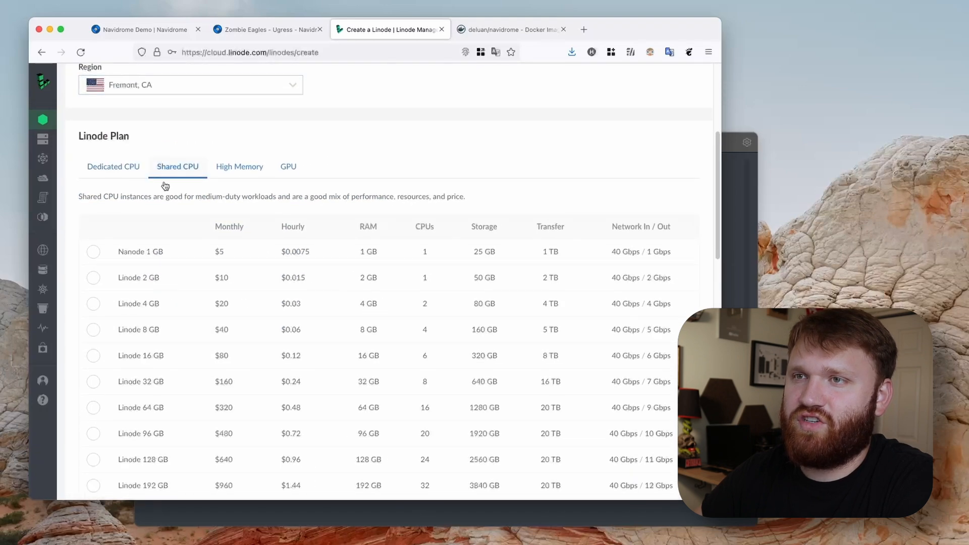
pyautogui.click(92, 251)
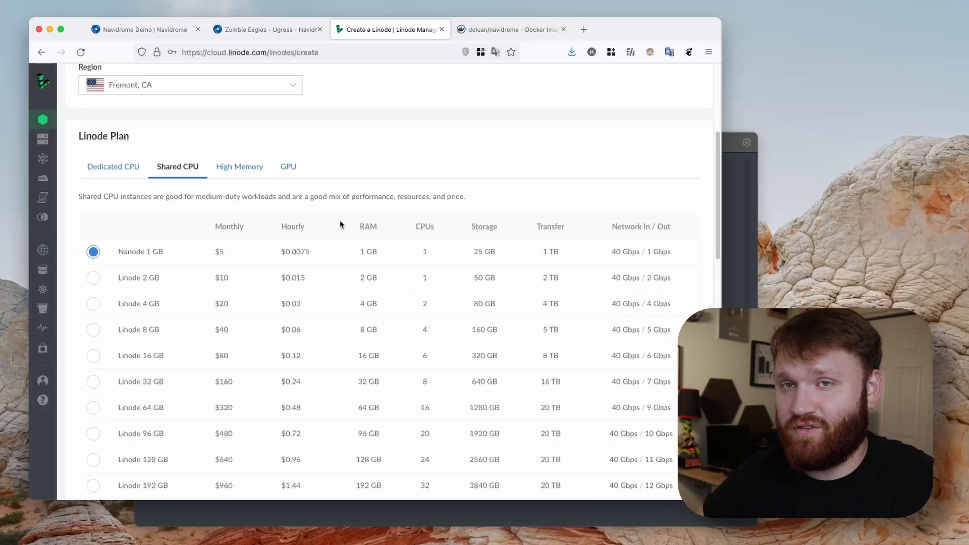
pyautogui.scroll(-3)
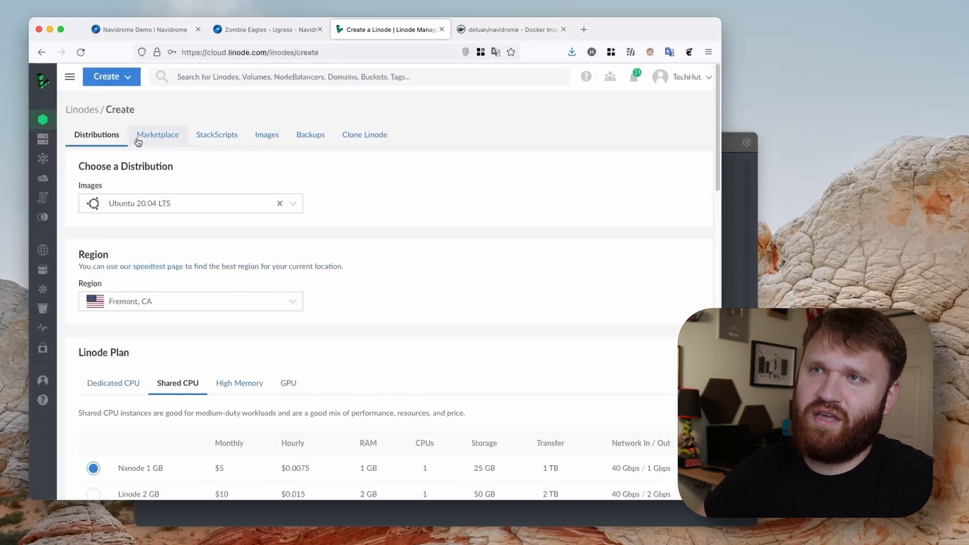
# - Browse the Marketplace list of one-click apps such as WordPress, Nextcloud and Docker
pyautogui.click(157, 135)
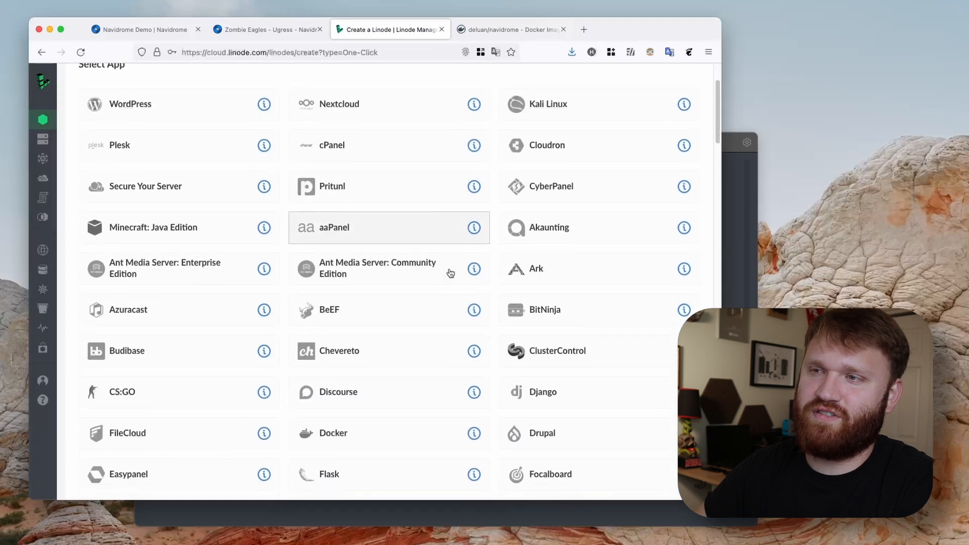
pyautogui.scroll(-3)
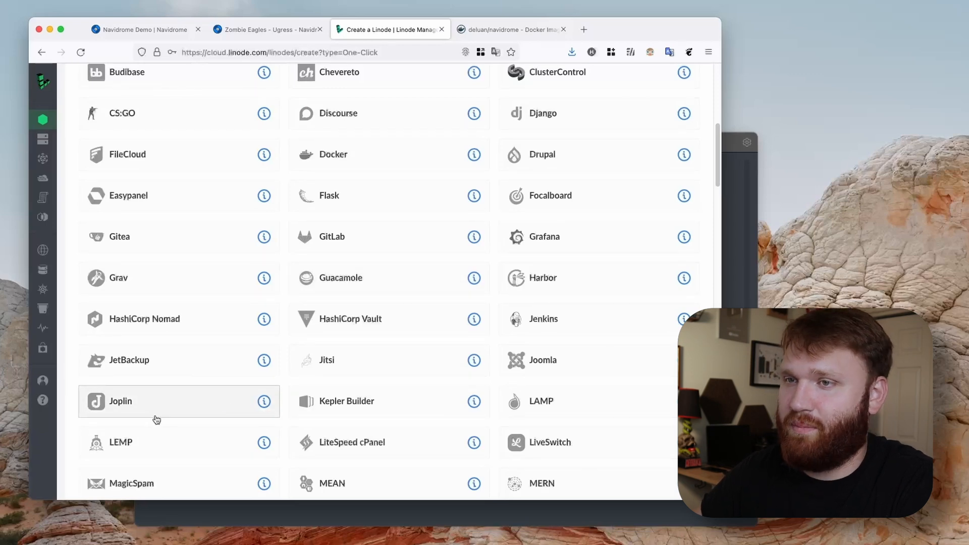
pyautogui.scroll(-3)
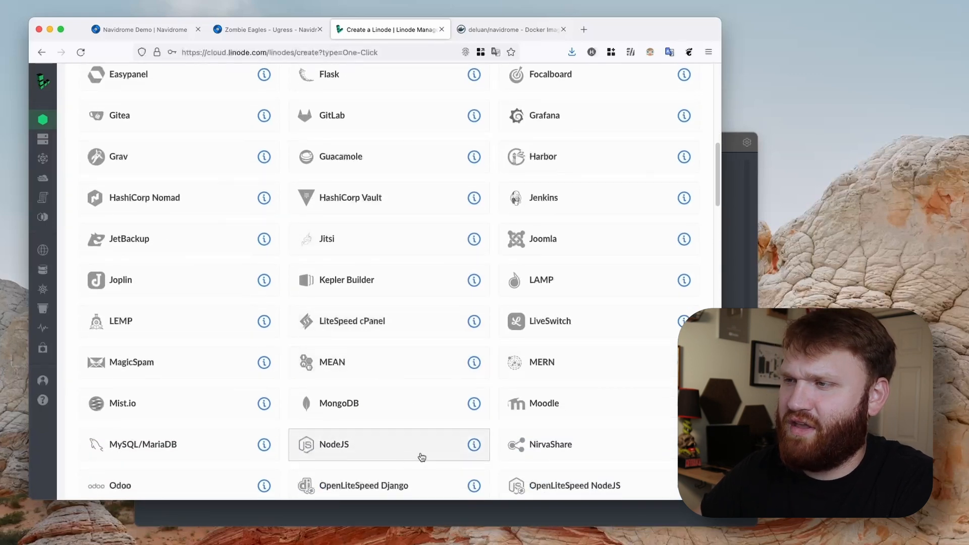
pyautogui.scroll(-3)
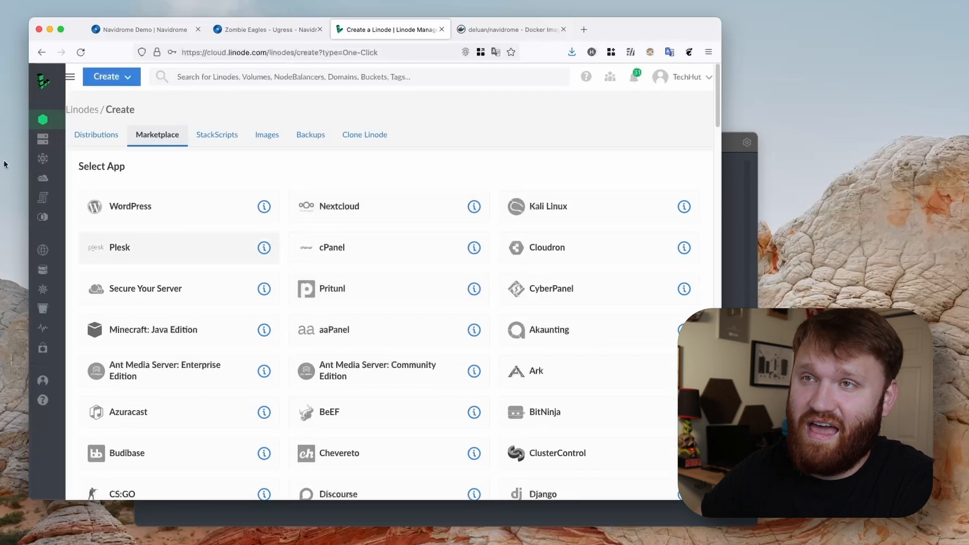
# - Label the Ubuntu 20.04 Nanode 1 GB Linode 'Navidrome', set a root password and create it
pyautogui.click(97, 135)
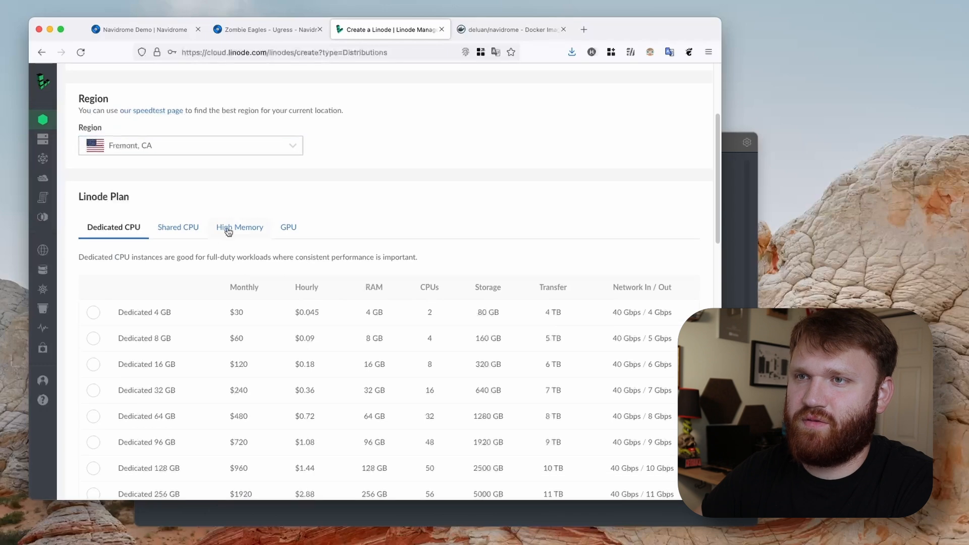
pyautogui.click(178, 228)
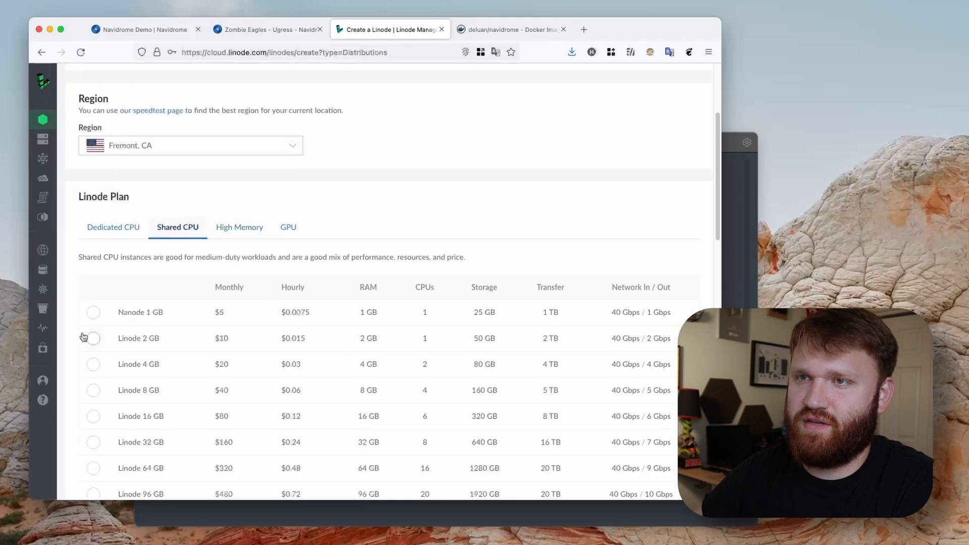
pyautogui.scroll(-3)
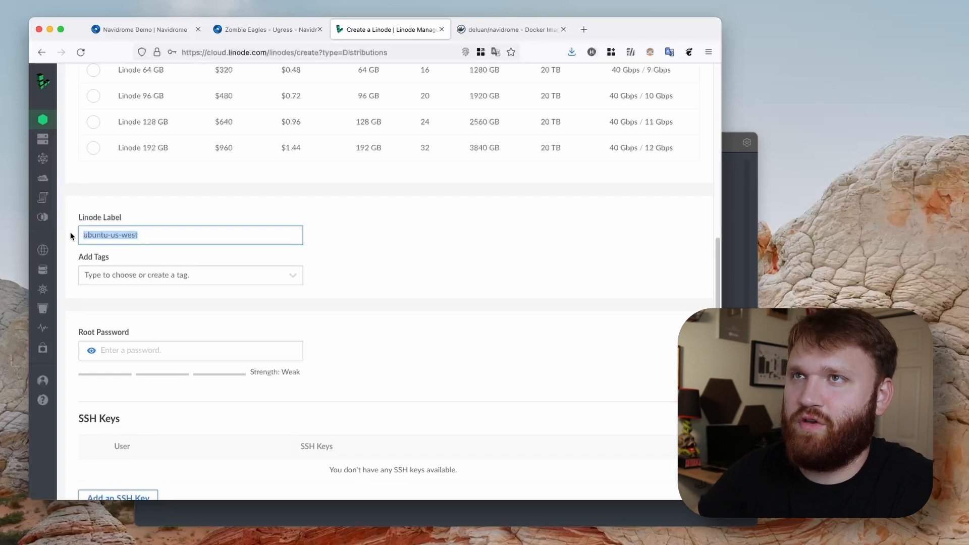
pyautogui.write('Navidrome Sever')
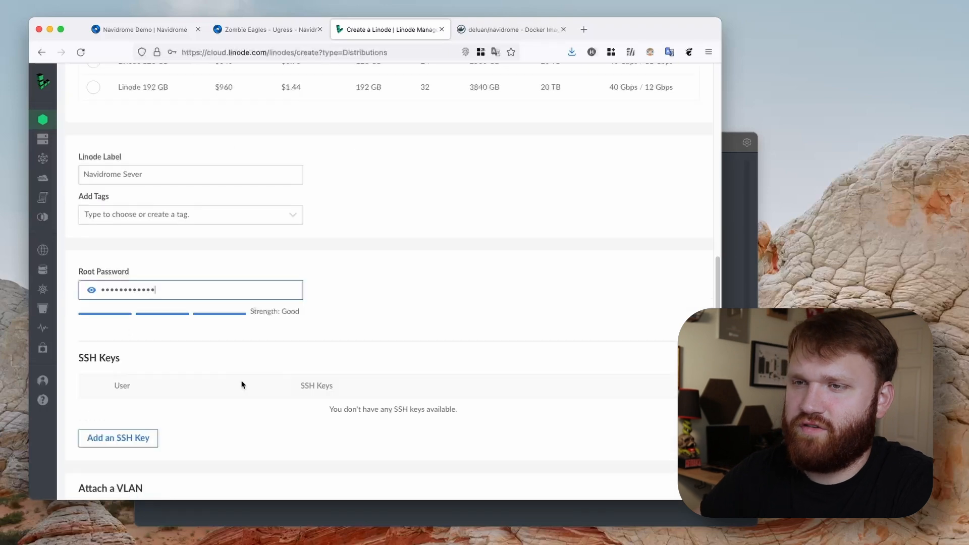
pyautogui.scroll(-3)
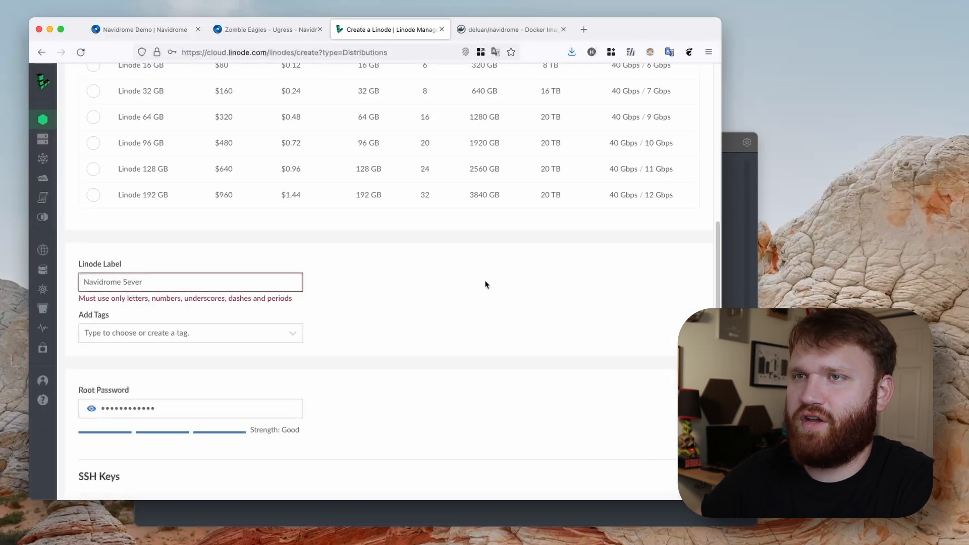
pyautogui.scroll(-3)
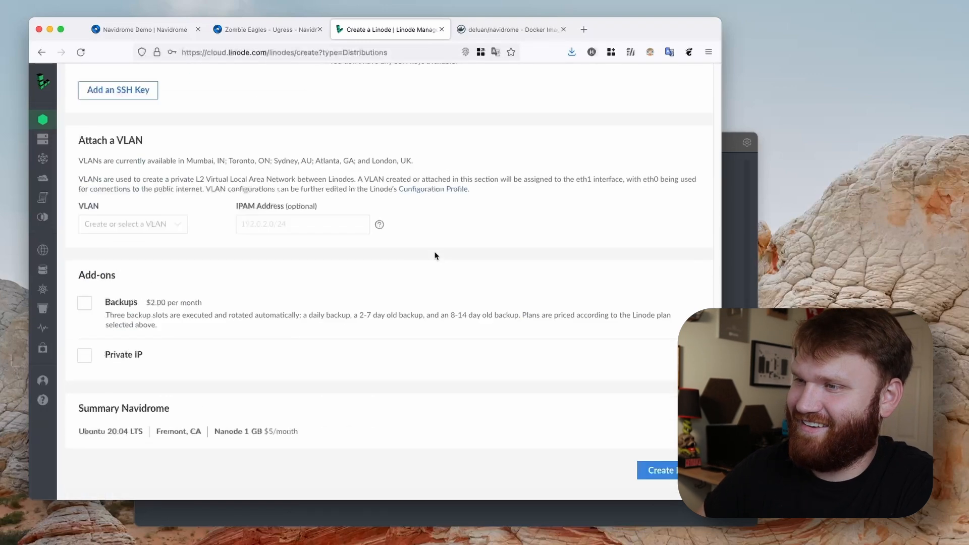
pyautogui.scroll(-3)
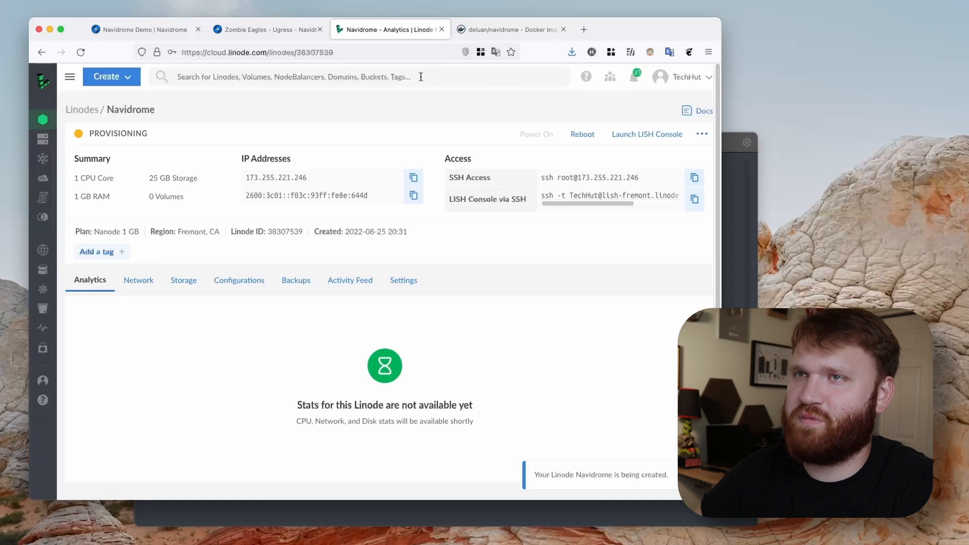
pyautogui.moveTo(347, 148)
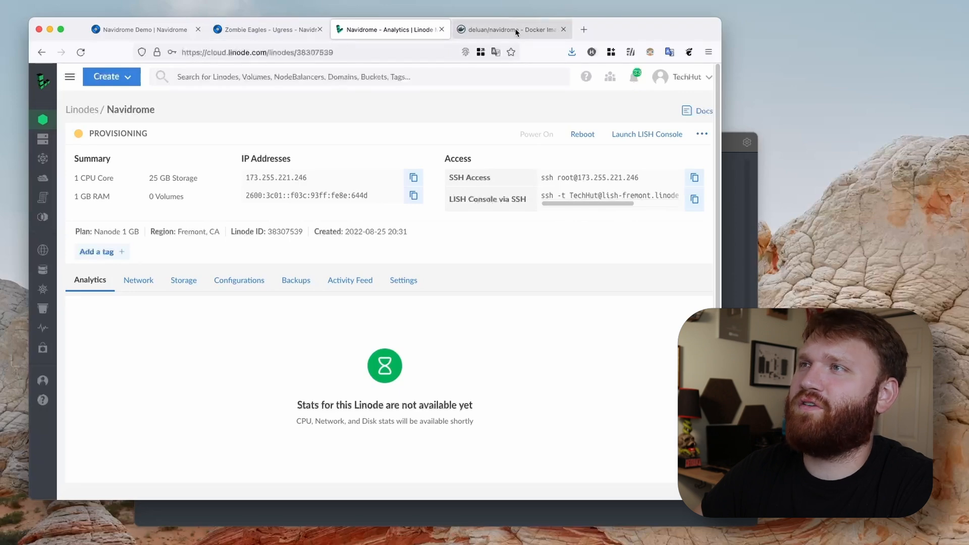
# - Review the deluan/navidrome compose example on Docker Hub, then return to the Linode overview
pyautogui.click(507, 29)
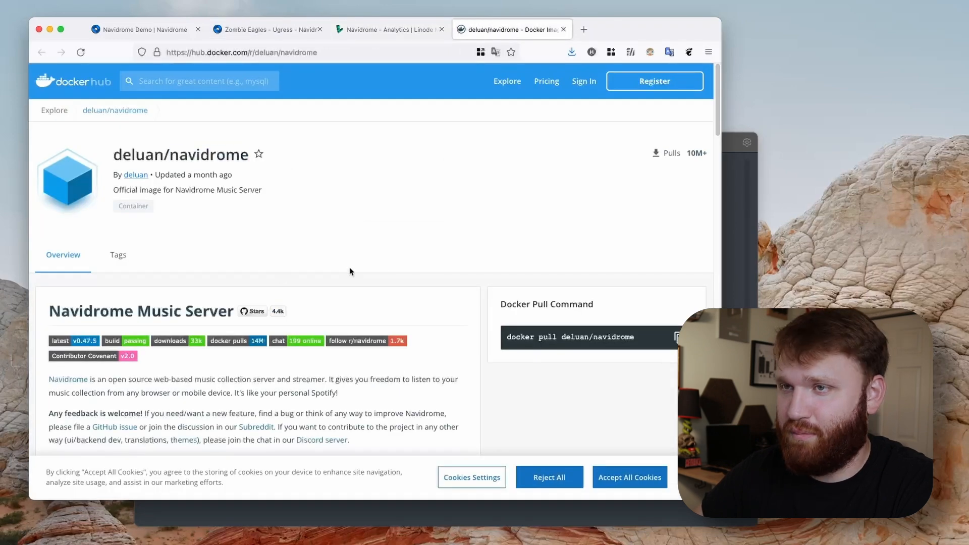
pyautogui.scroll(-3)
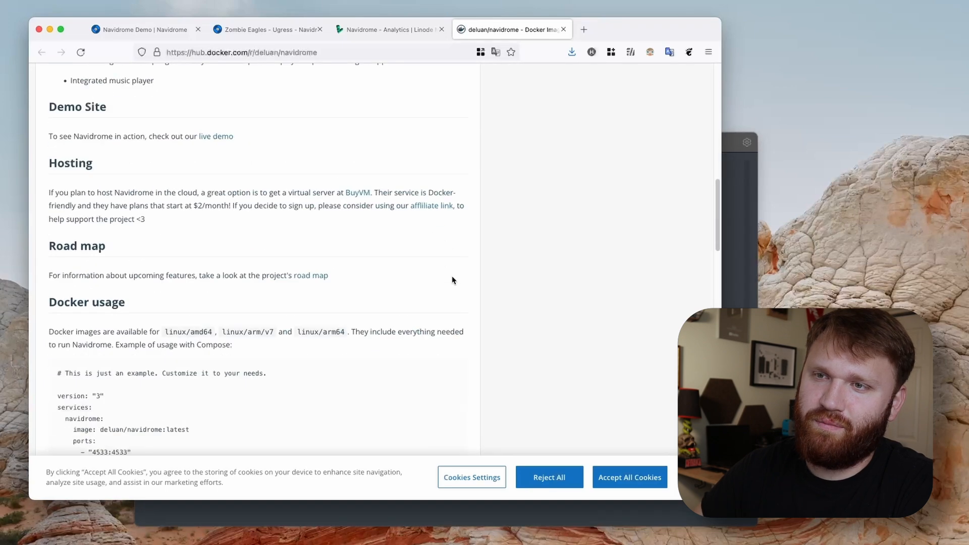
pyautogui.scroll(-3)
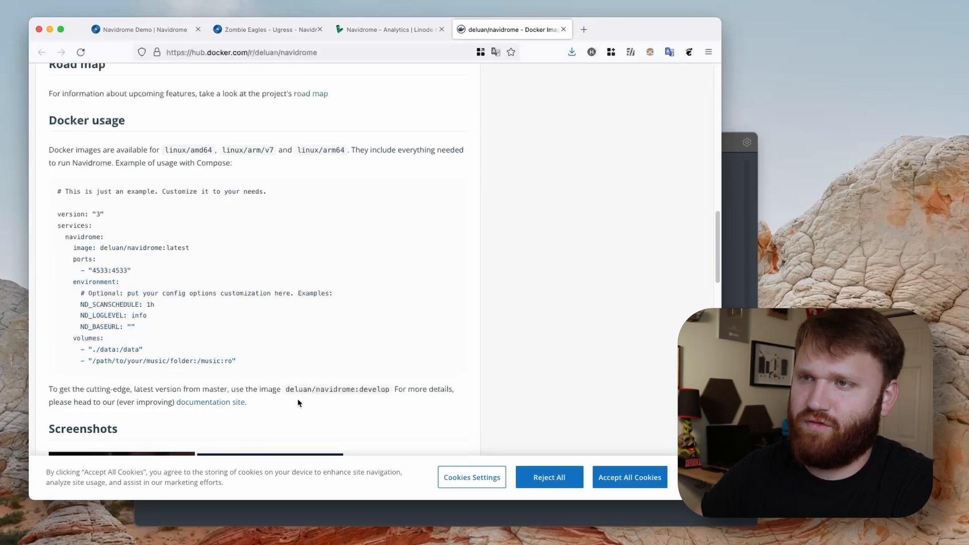
pyautogui.moveTo(55, 214); pyautogui.dragTo(236, 361)
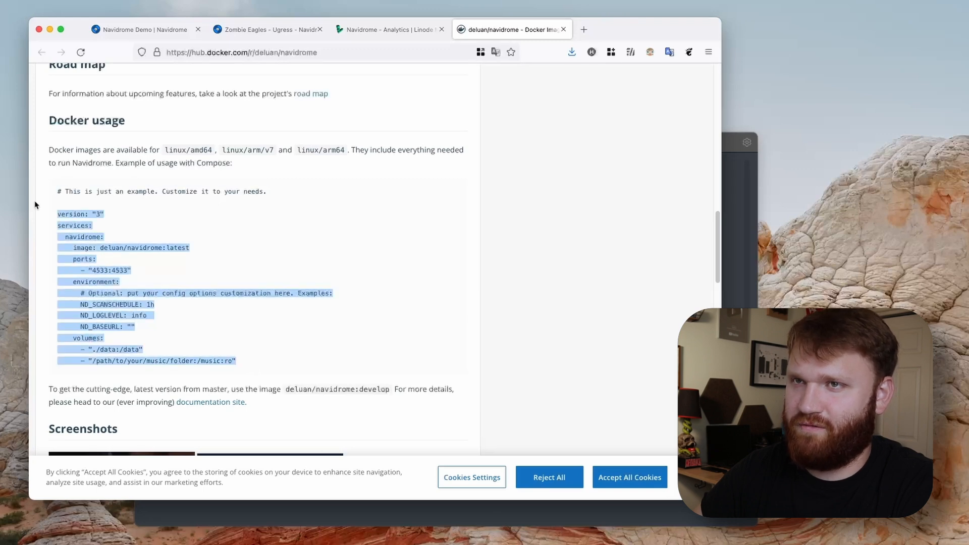
pyautogui.click(233, 304)
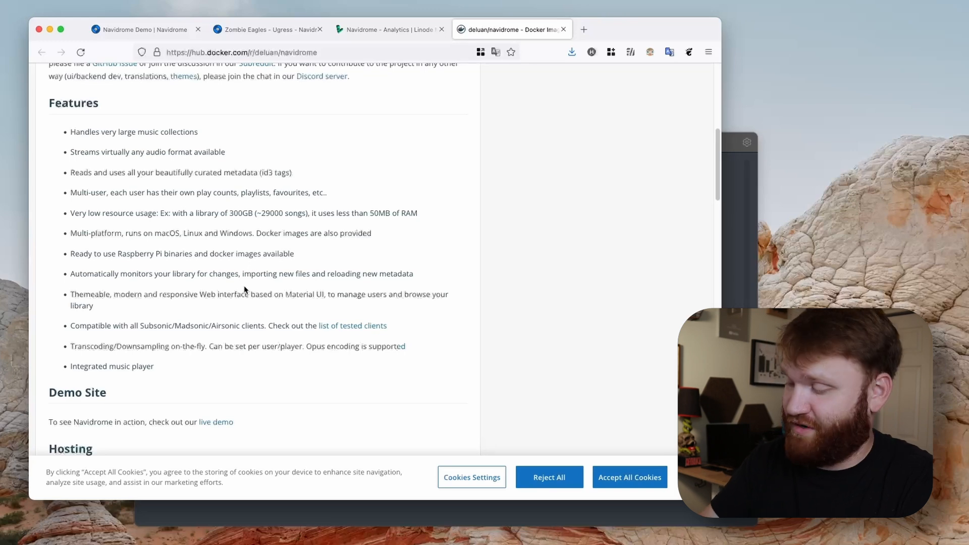
pyautogui.click(389, 29)
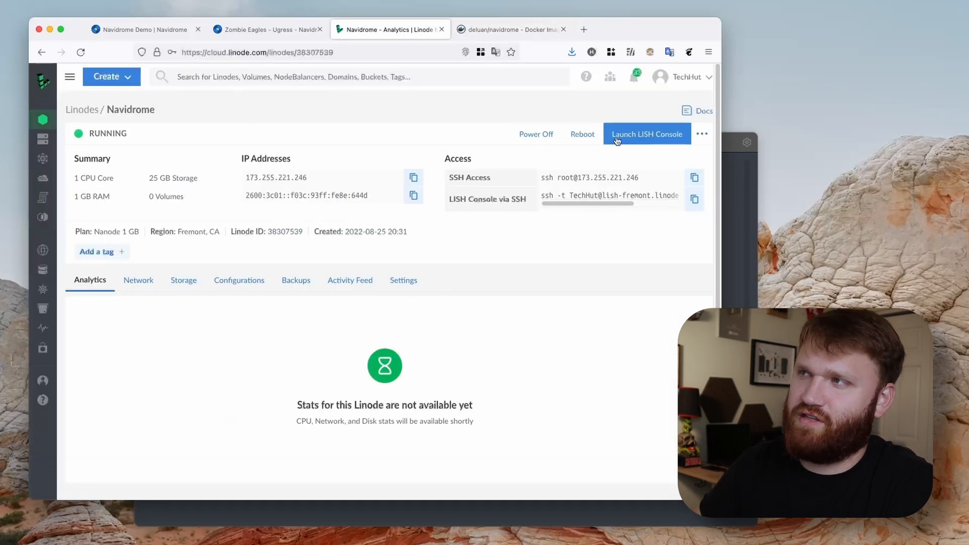
# - Launch the LISH web console for the Navidrome Linode
pyautogui.click(646, 134)
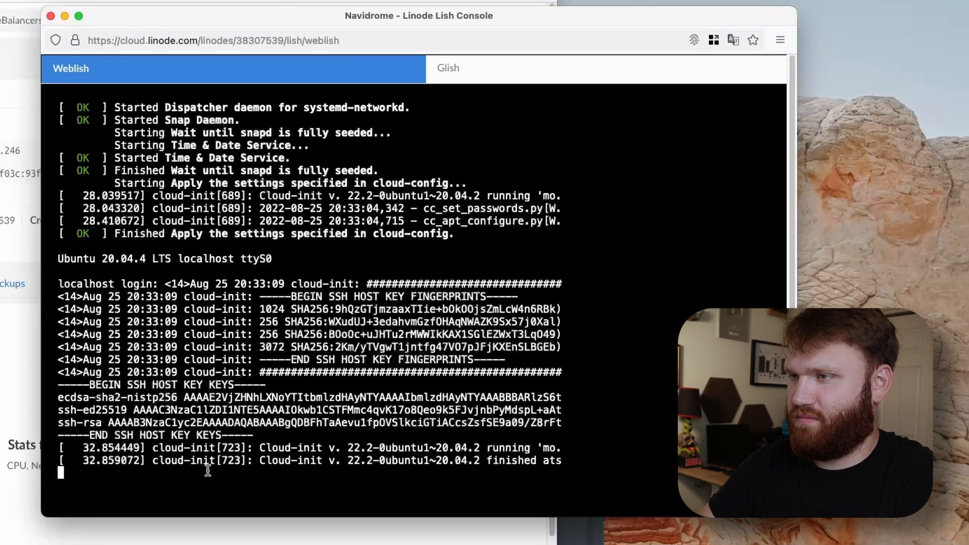
# - Log in as root, add user brandon and give it sudo rights
pyautogui.write('root')
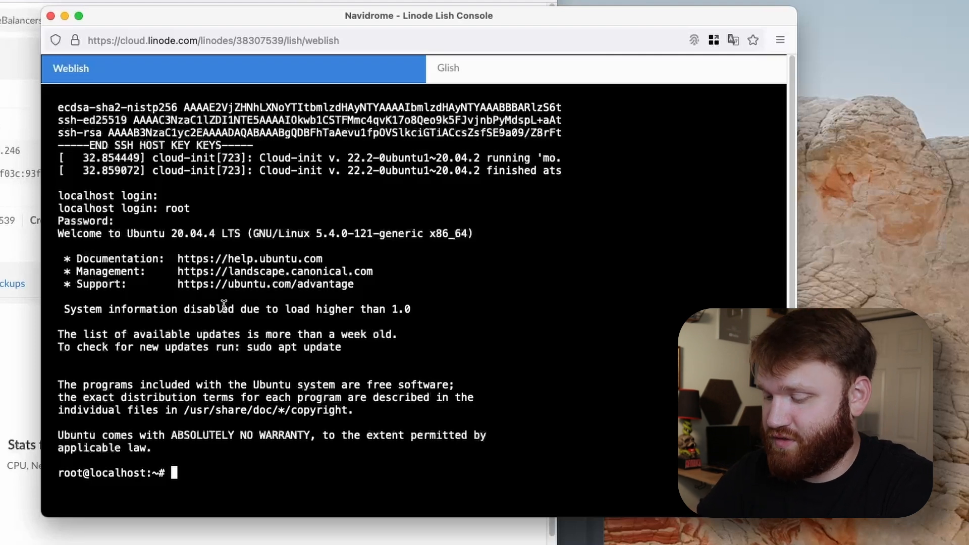
pyautogui.write('a')
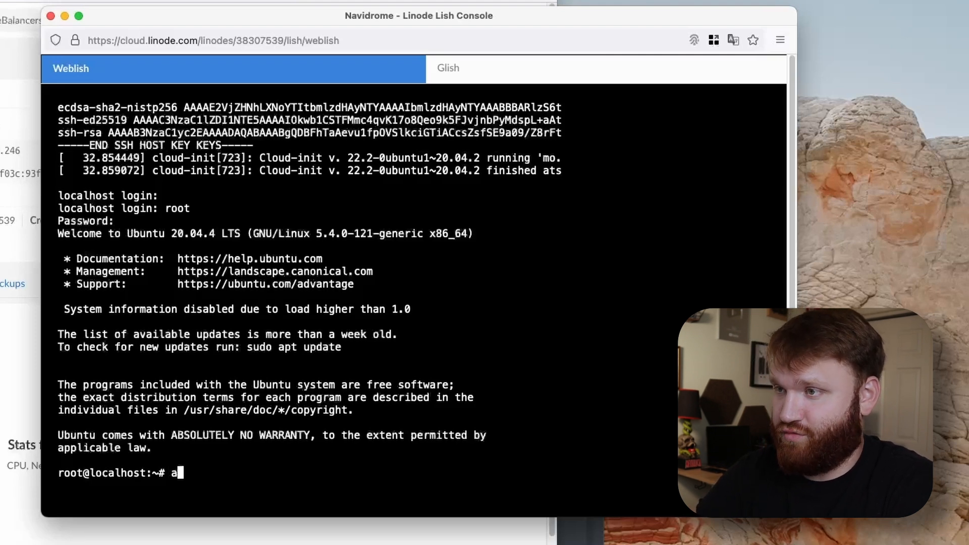
pyautogui.write('dduser br')
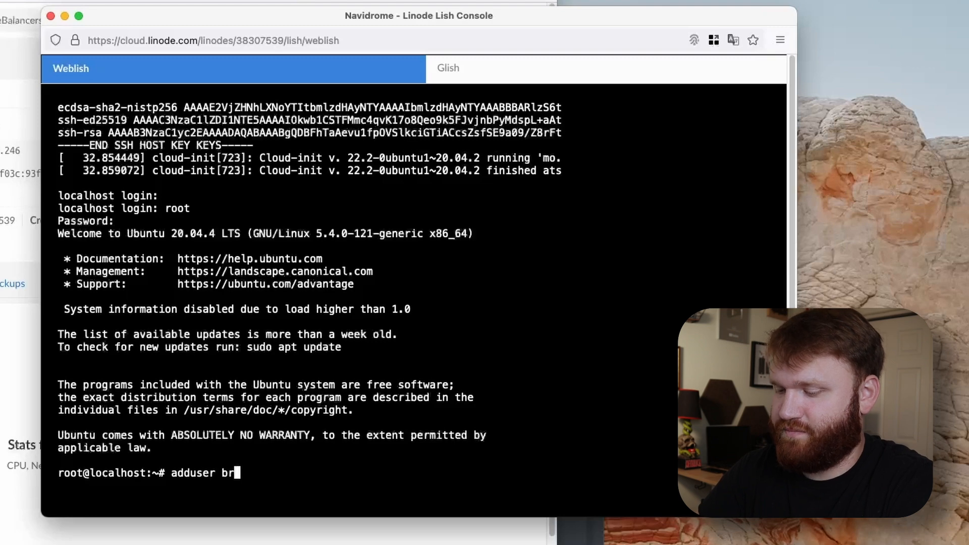
pyautogui.write('andon')
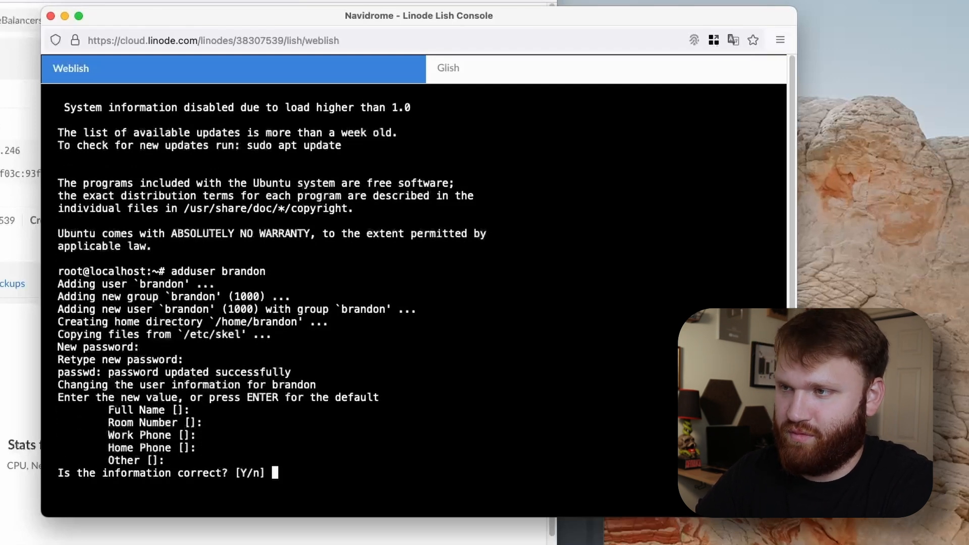
pyautogui.write('y')
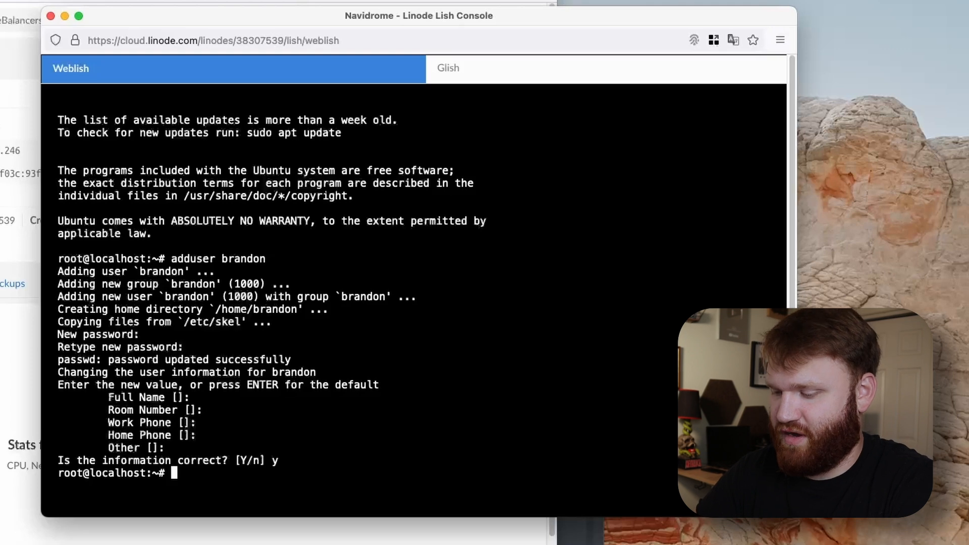
pyautogui.write('sudo')
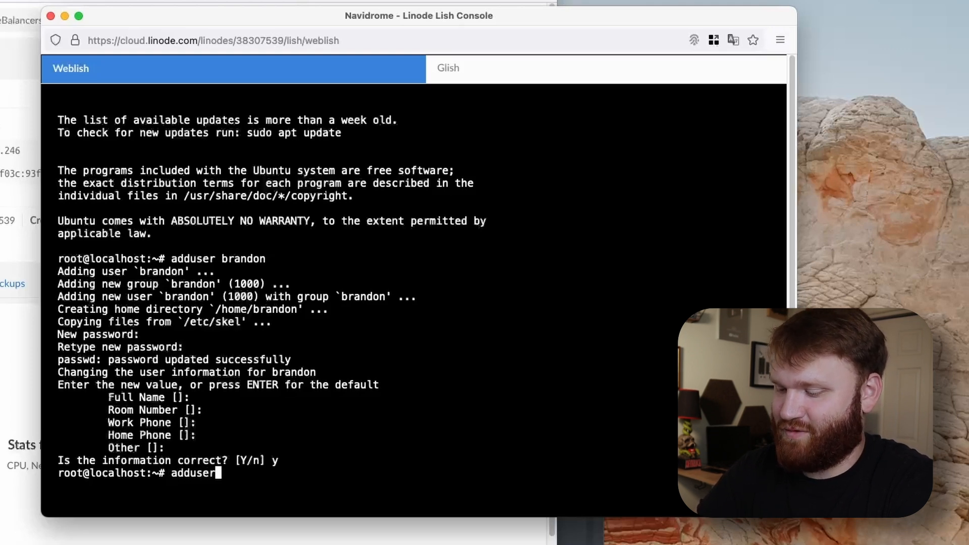
pyautogui.write('brandon sudo')
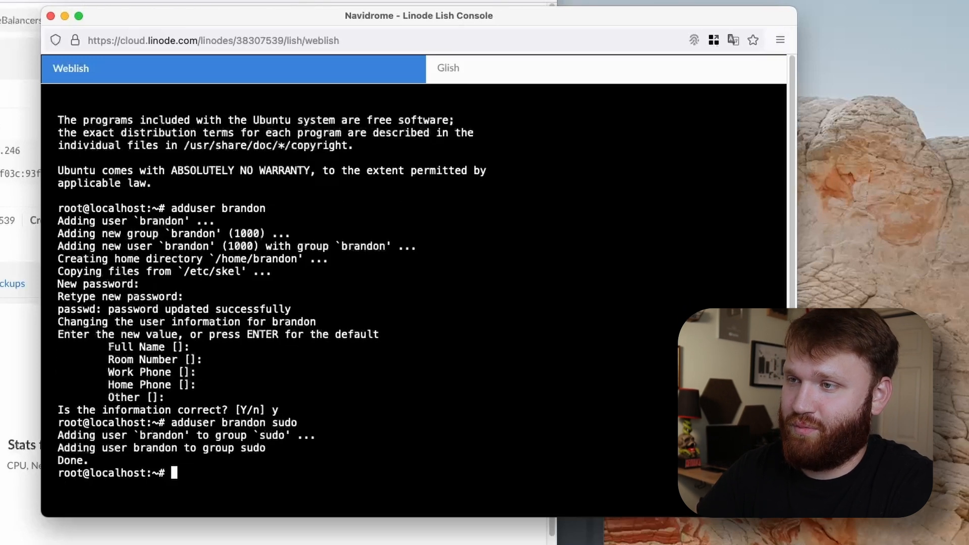
# - Run apt update && apt upgrade to refresh the system packages
pyautogui.write('a')
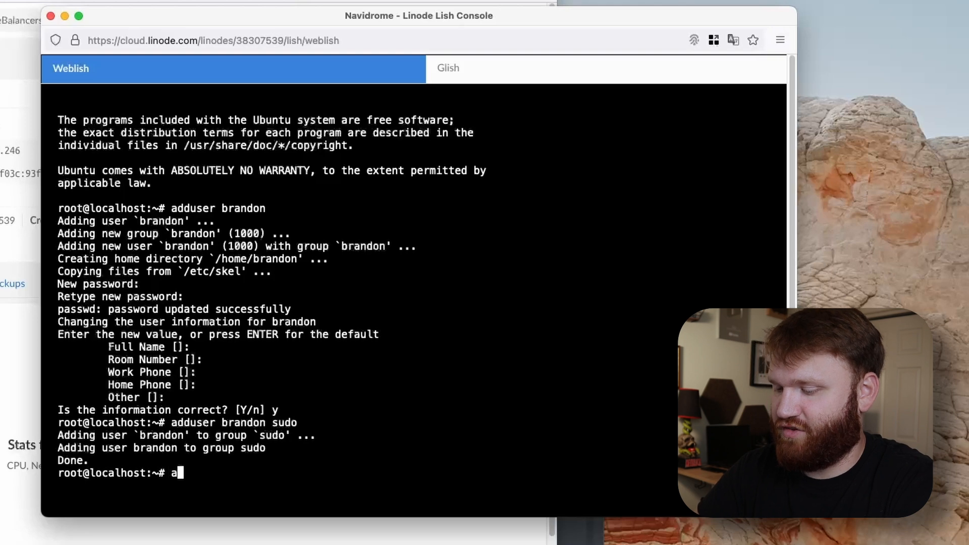
pyautogui.write('pt update $$')
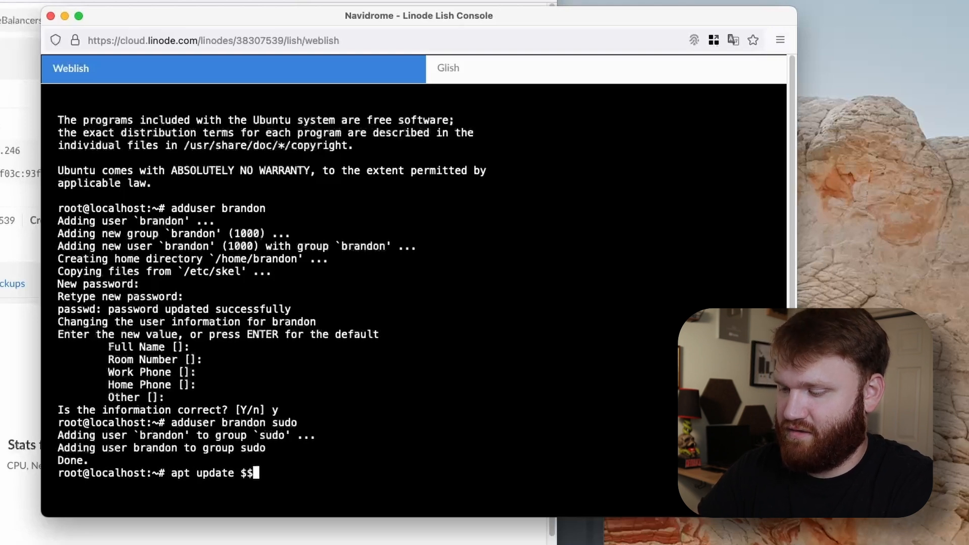
pyautogui.write('&&')
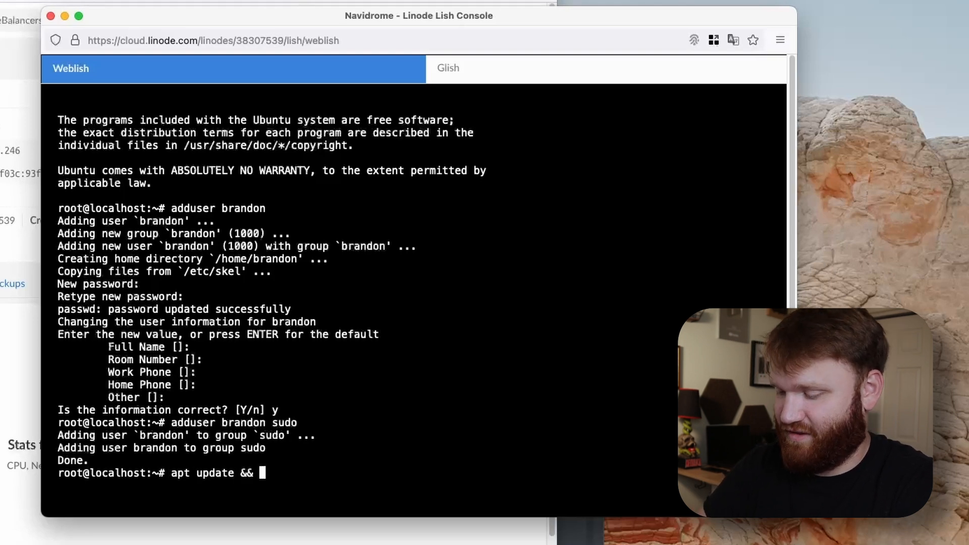
pyautogui.write('apt upgrade')
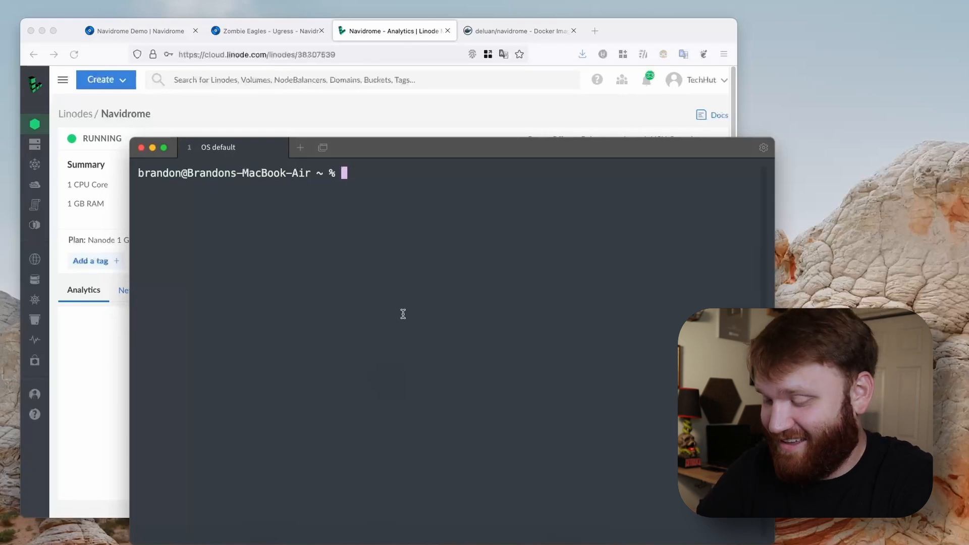
# - SSH to 173.255.221.246 as brandon, answering yes to the host key prompt
pyautogui.write('ssh')
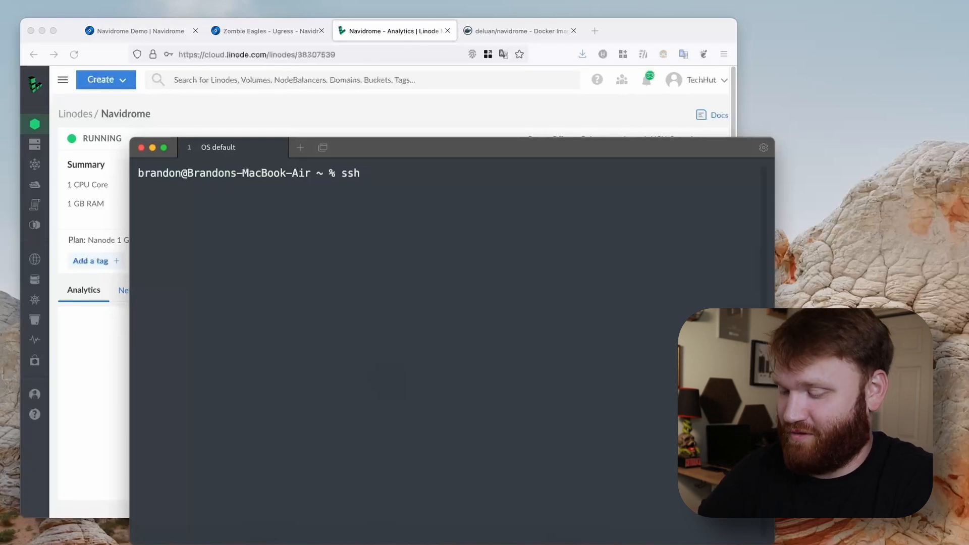
pyautogui.write('brandon')
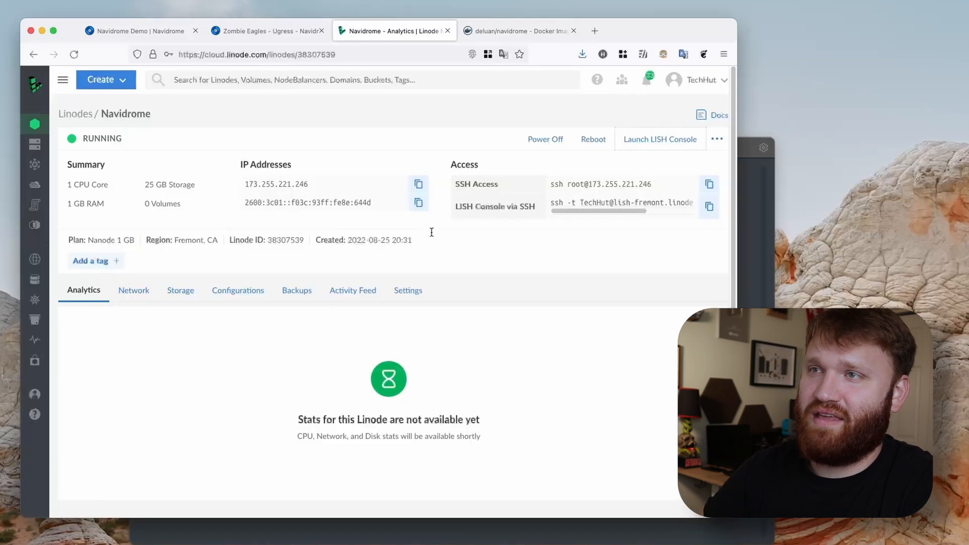
pyautogui.moveTo(748, 299)
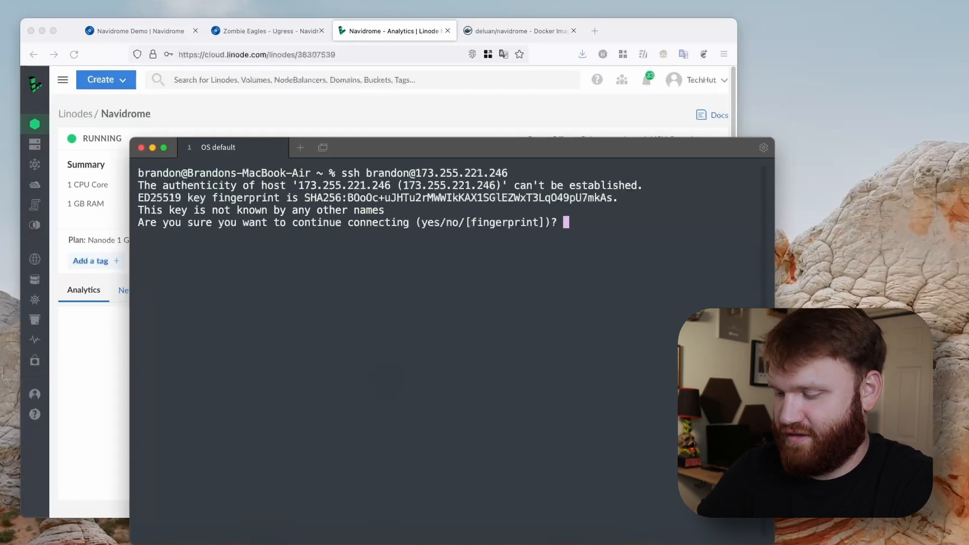
pyautogui.write('yes')
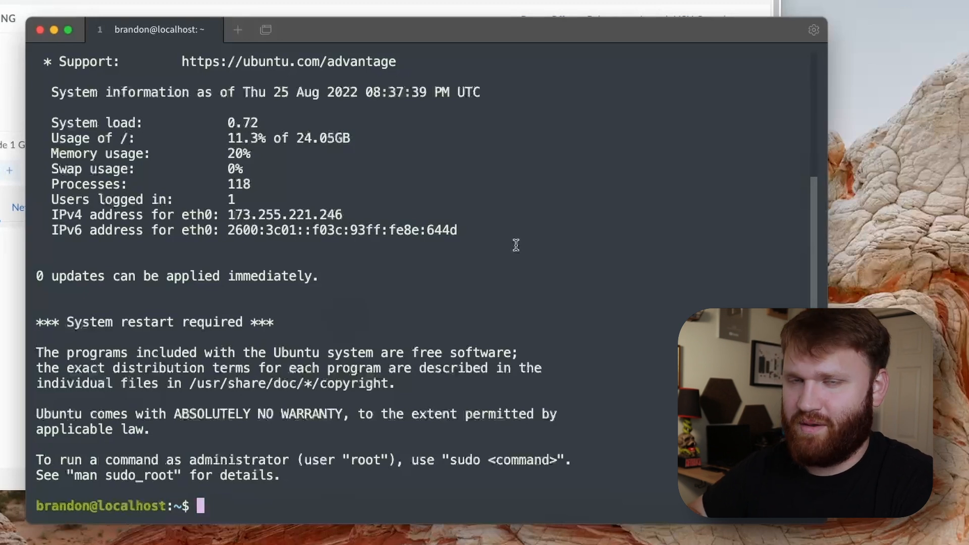
# - Start sudo apt install docker-compose on the server
pyautogui.write('sudo apt install docker-compose')
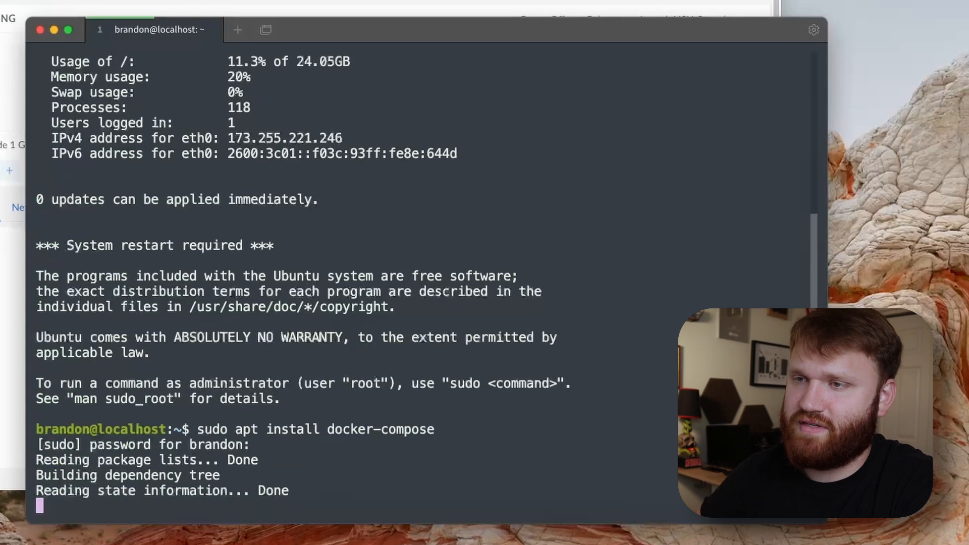
pyautogui.press('Return')
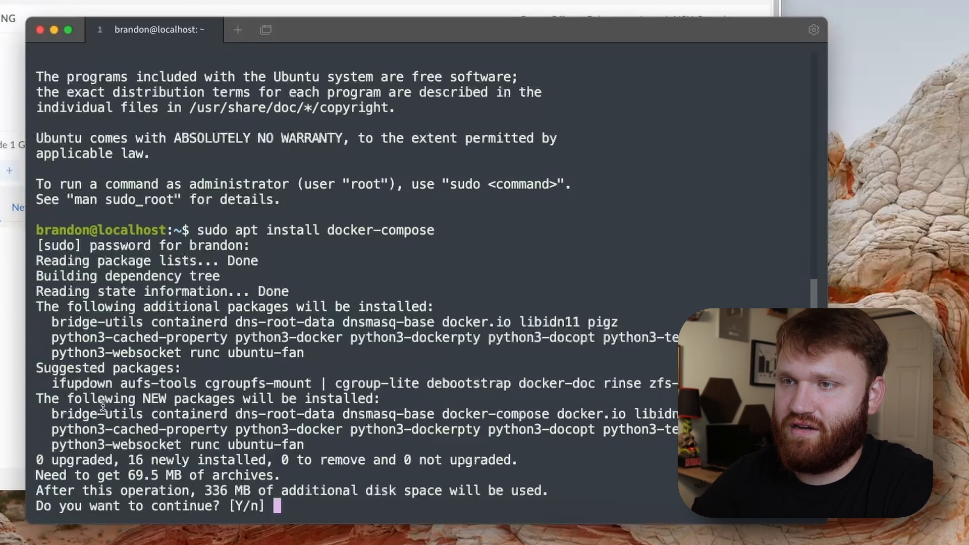
pyautogui.moveTo(377, 439)
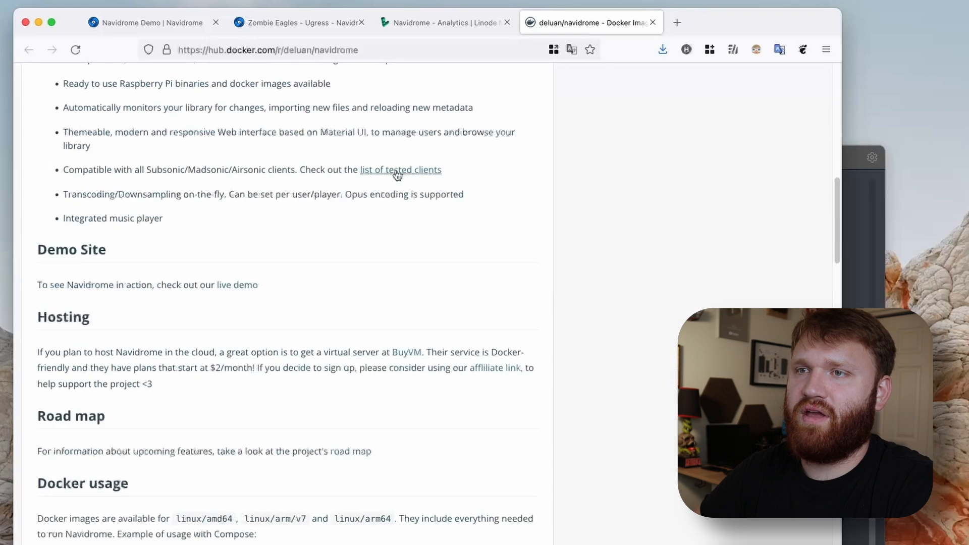
# - Copy the Navidrome compose YAML example from Docker Hub
pyautogui.scroll(-3)
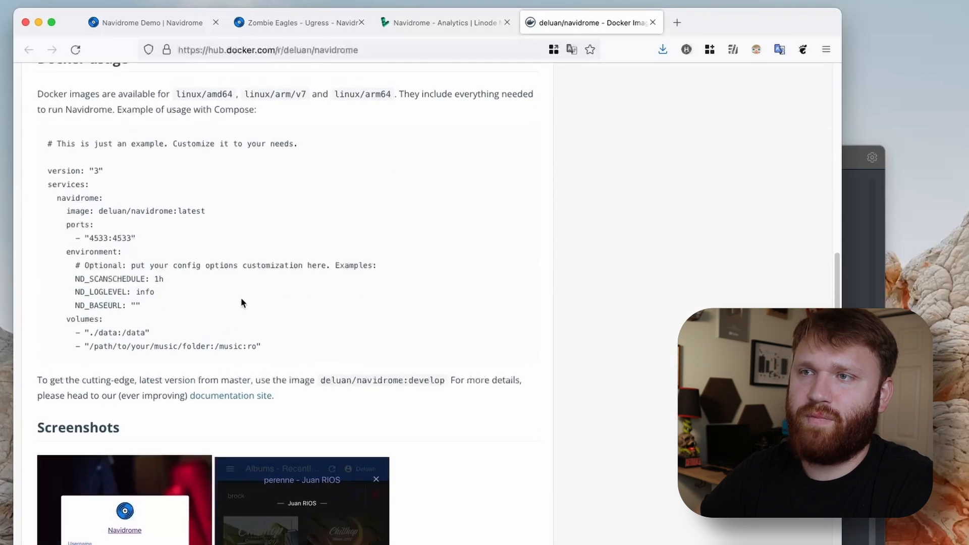
pyautogui.moveTo(56, 211); pyautogui.dragTo(260, 346)
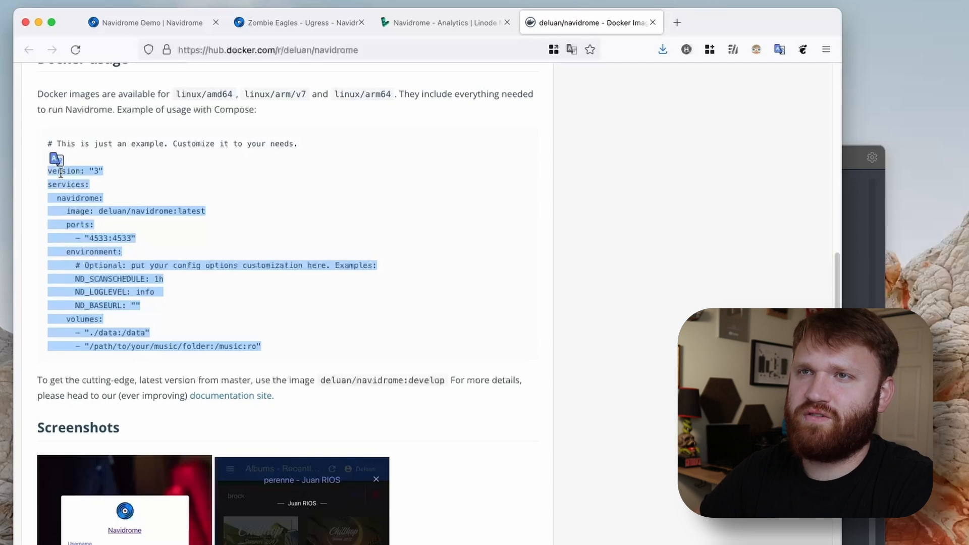
pyautogui.rightClick(157, 191)
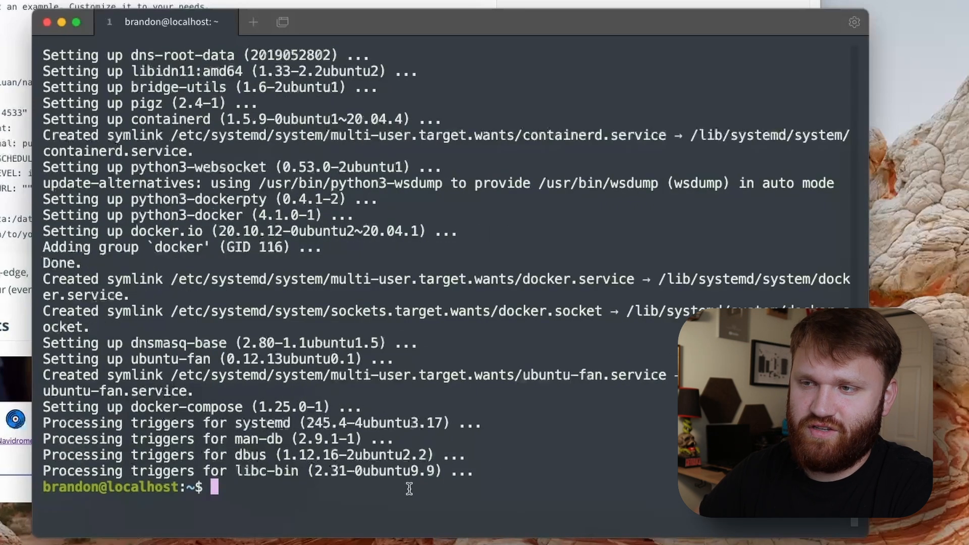
# - List the home folder, create docker-compose.yml in nano and paste the Navidrome compose example
pyautogui.write('ls')
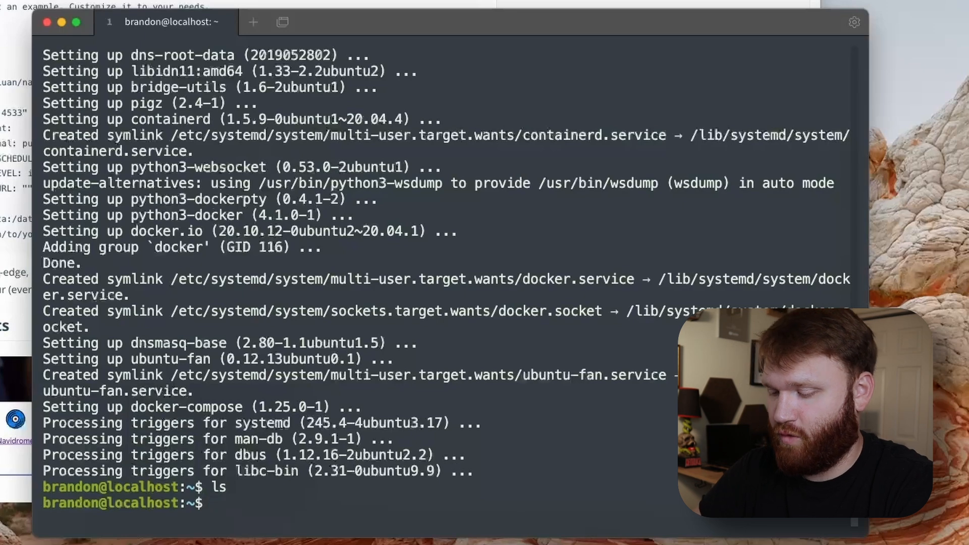
pyautogui.write('n')
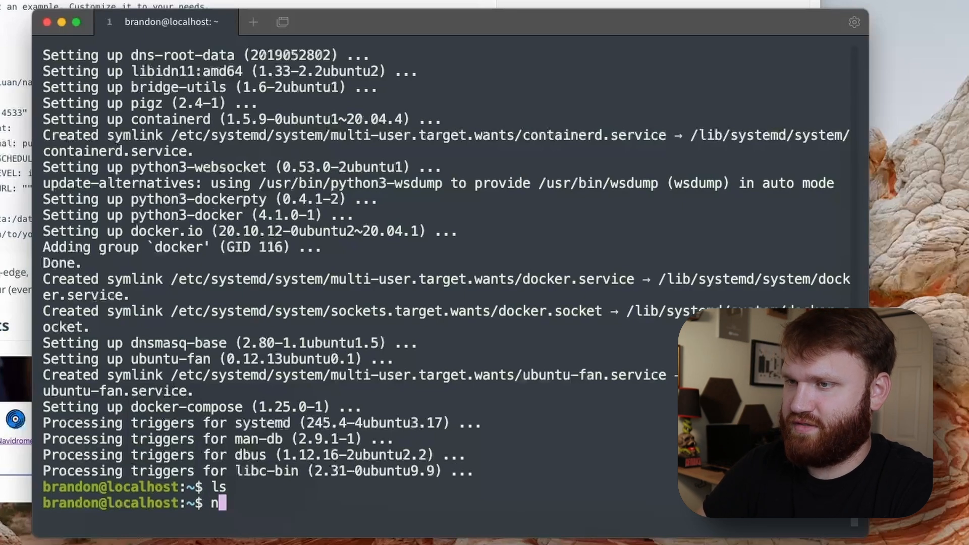
pyautogui.write('ano')
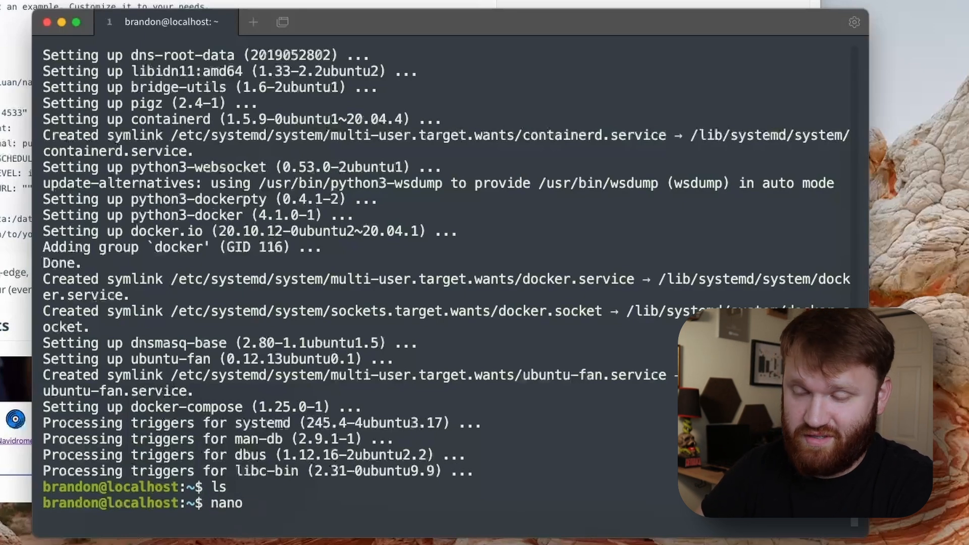
pyautogui.write('d')
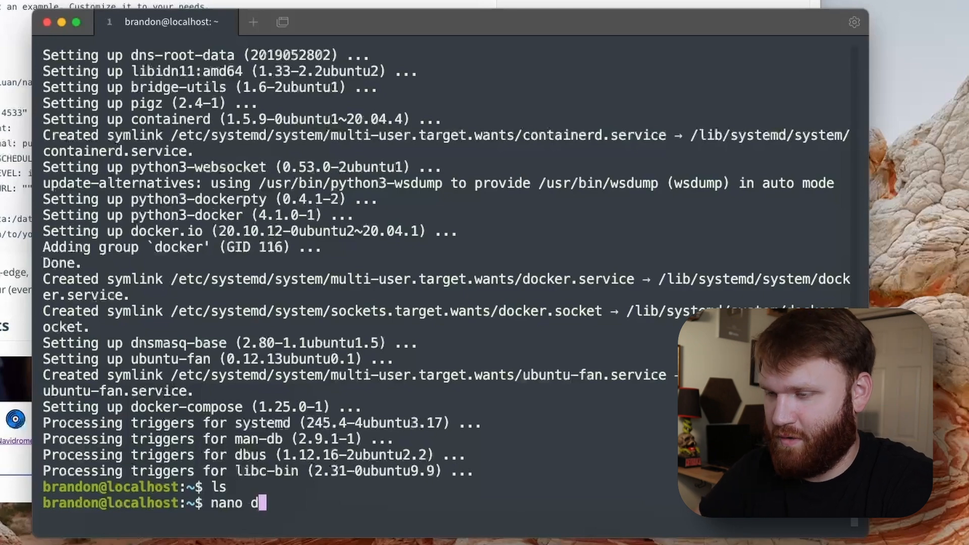
pyautogui.write('ocke')
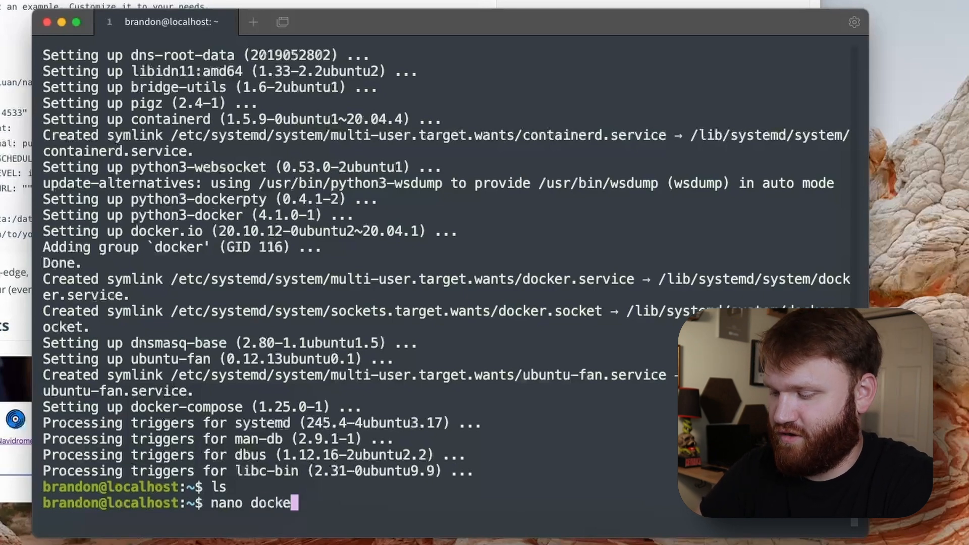
pyautogui.write('r-compose.')
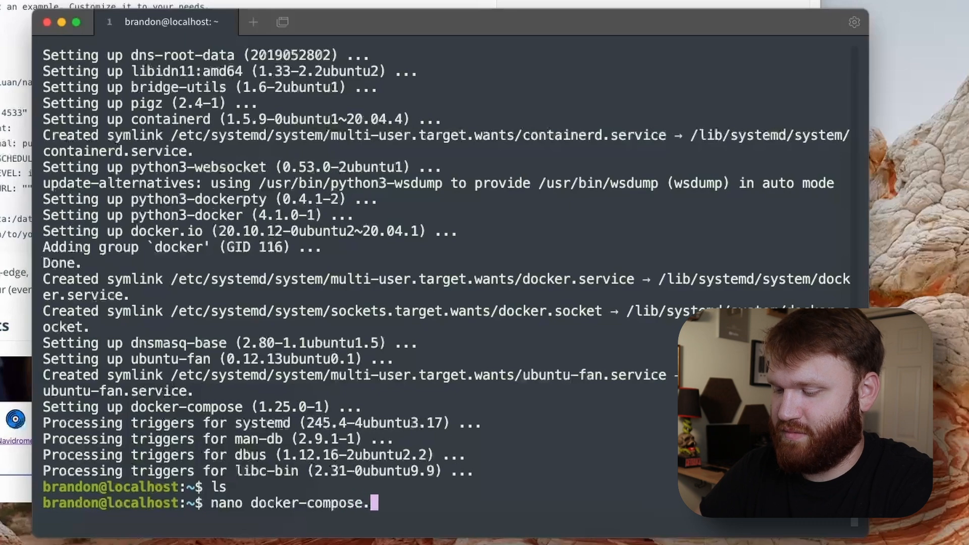
pyautogui.write('yml')
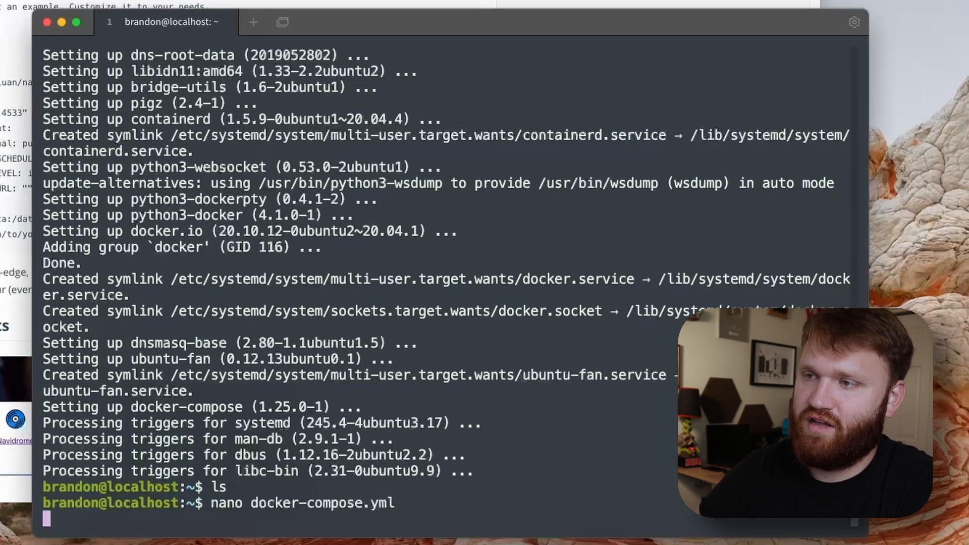
pyautogui.rightClick(451, 315)
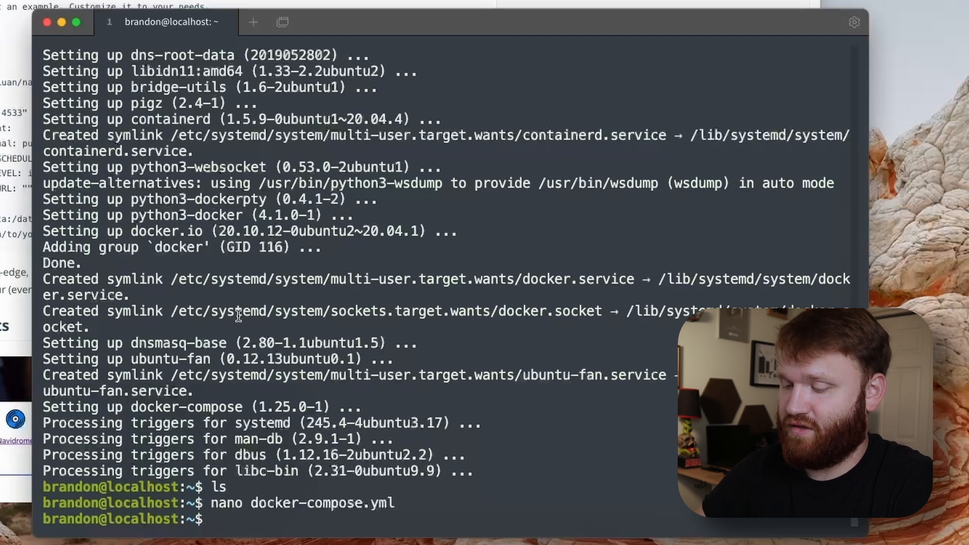
# - Get the home directory path /home/brandon with pwd, copy it and reopen docker-compose.yml in nano
pyautogui.write('pwd')
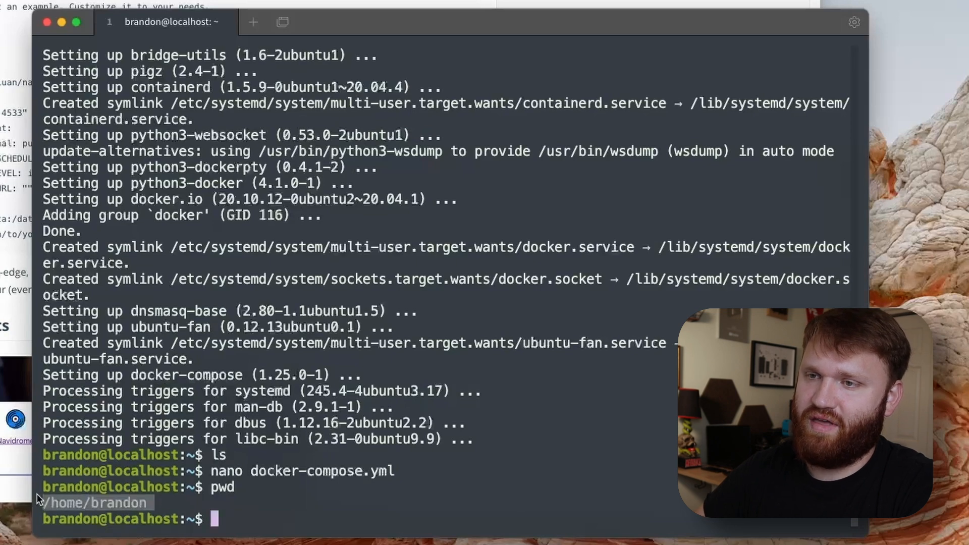
pyautogui.rightClick(96, 503)
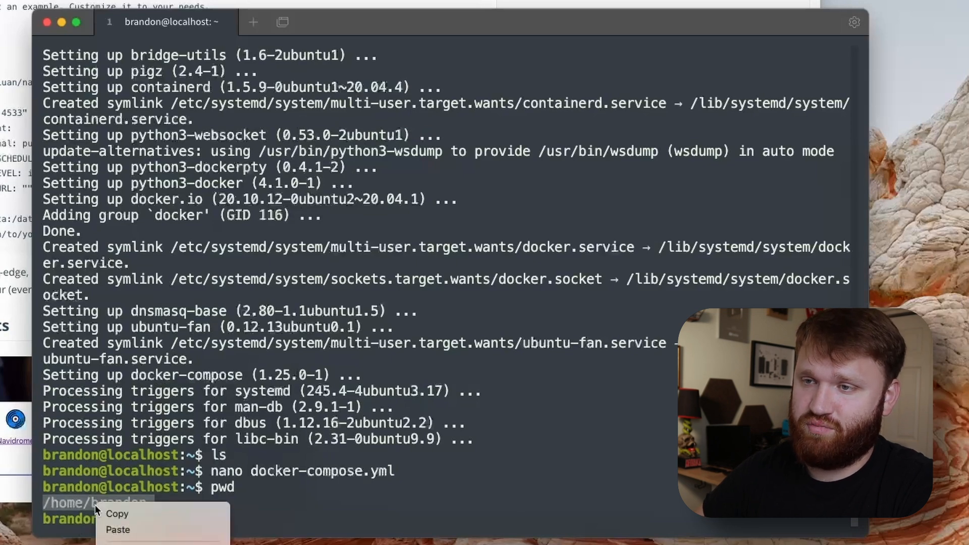
pyautogui.moveTo(117, 514)
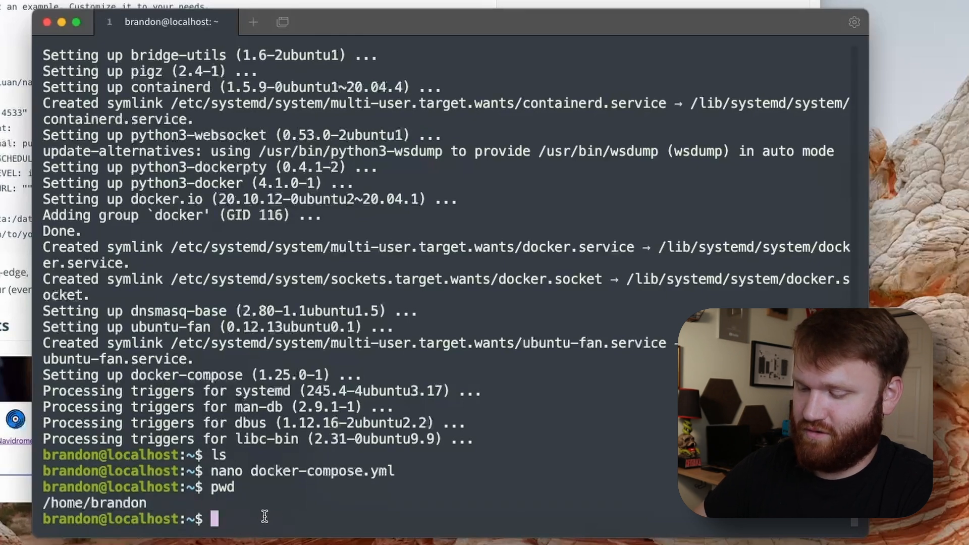
pyautogui.write('nano docker-compose.yml')
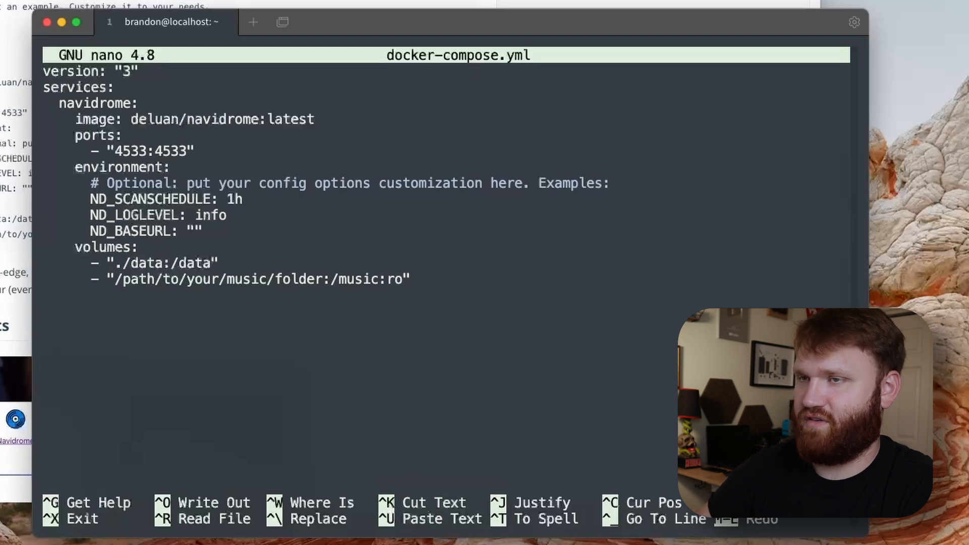
# - Point the data volume at /home/brandon/data and replace the placeholder music folder path
pyautogui.press('Backspace')
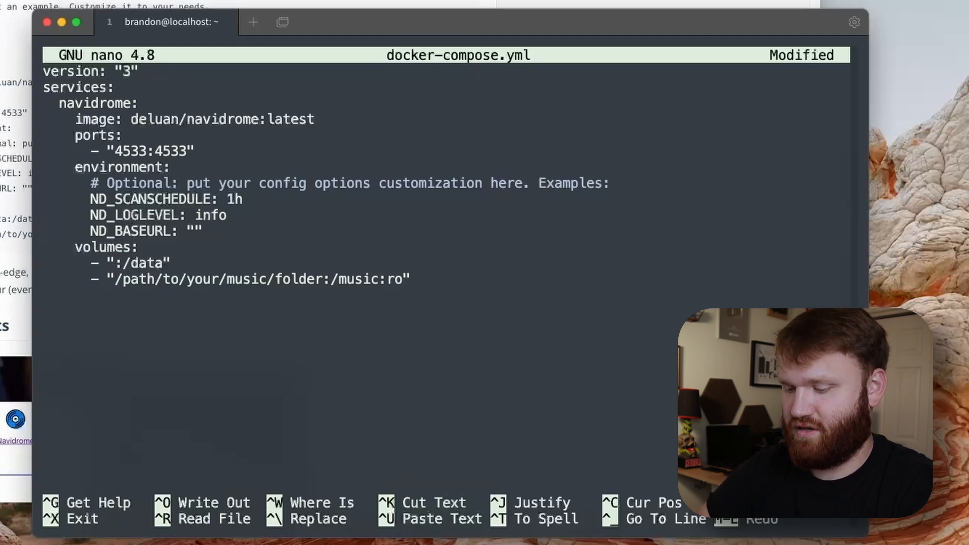
pyautogui.write('/home/brandon')
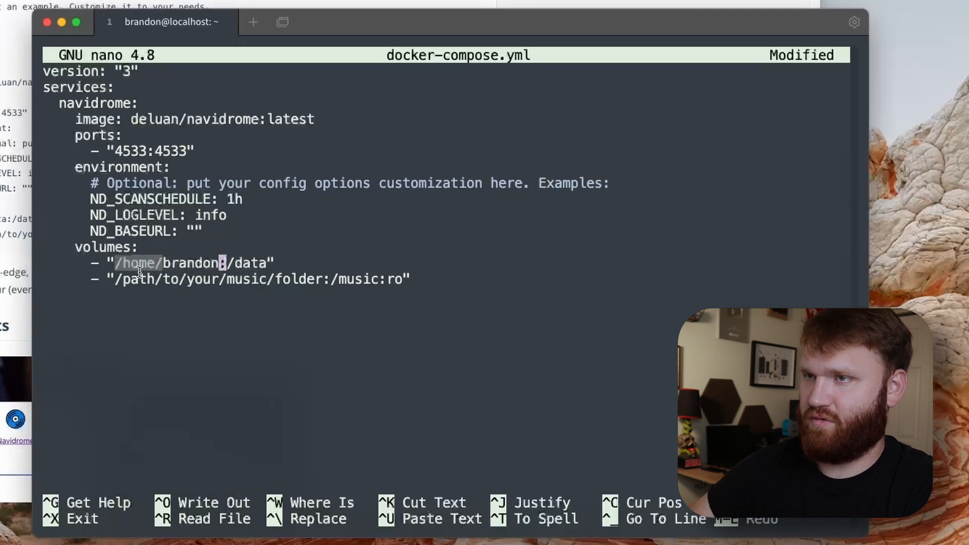
pyautogui.write('/data')
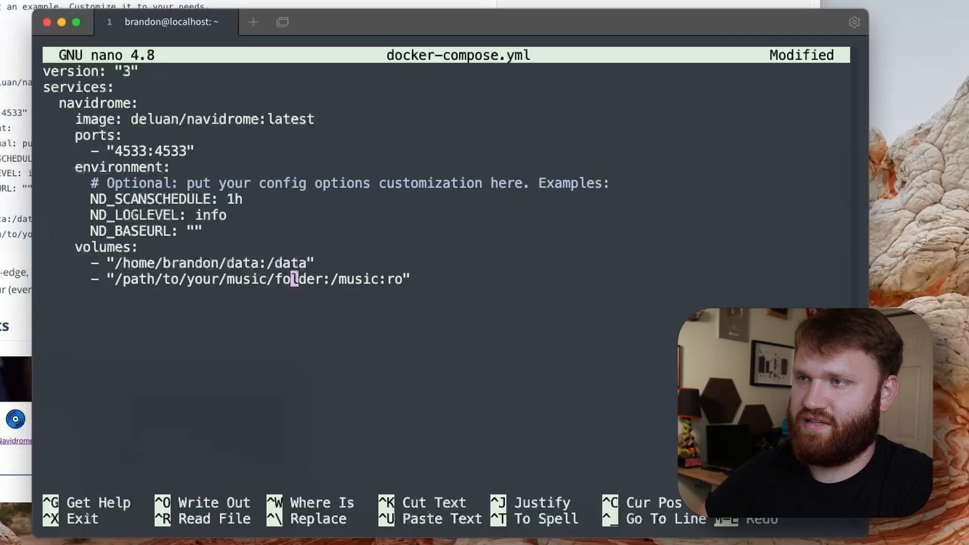
pyautogui.press('Backspace')
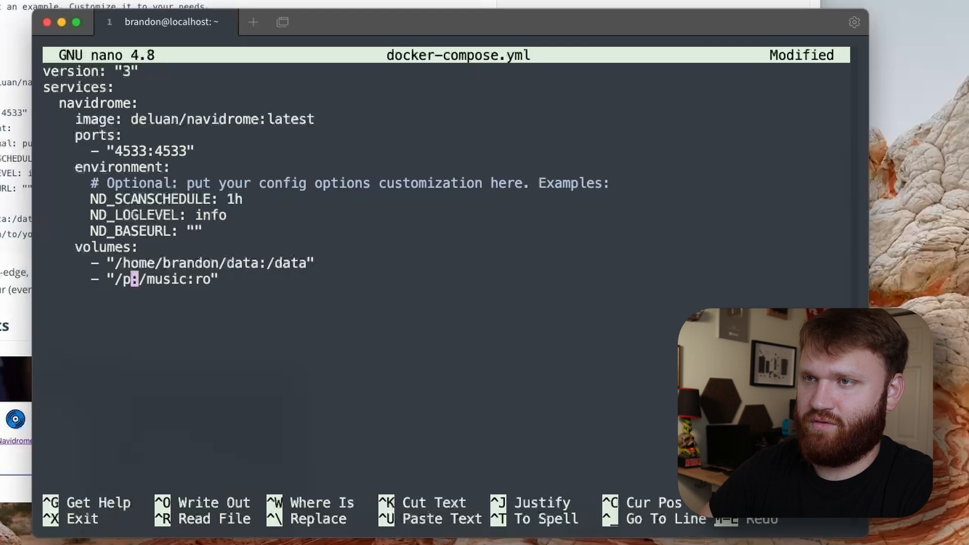
pyautogui.write('home/br')
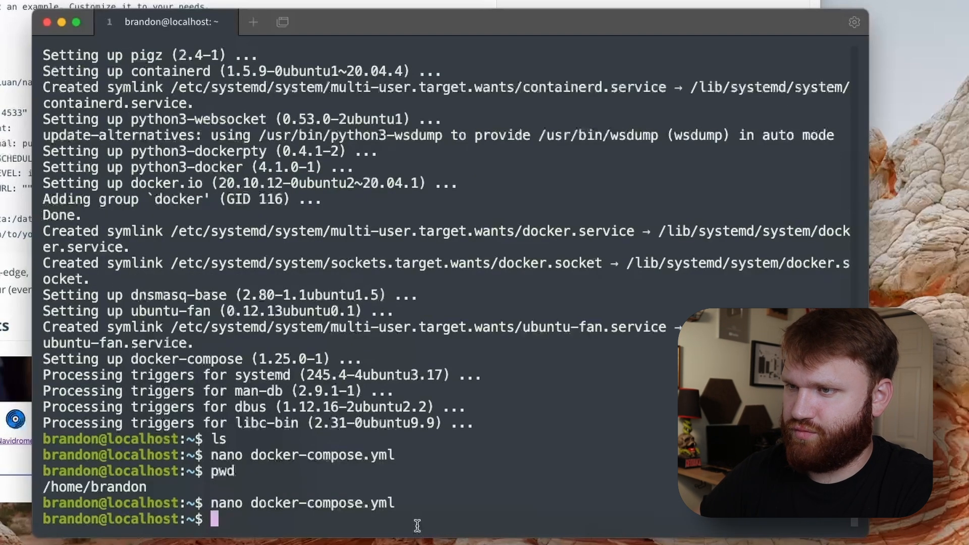
# - Start the Navidrome container in the background with sudo docker-compose up -d
pyautogui.write('sudo')
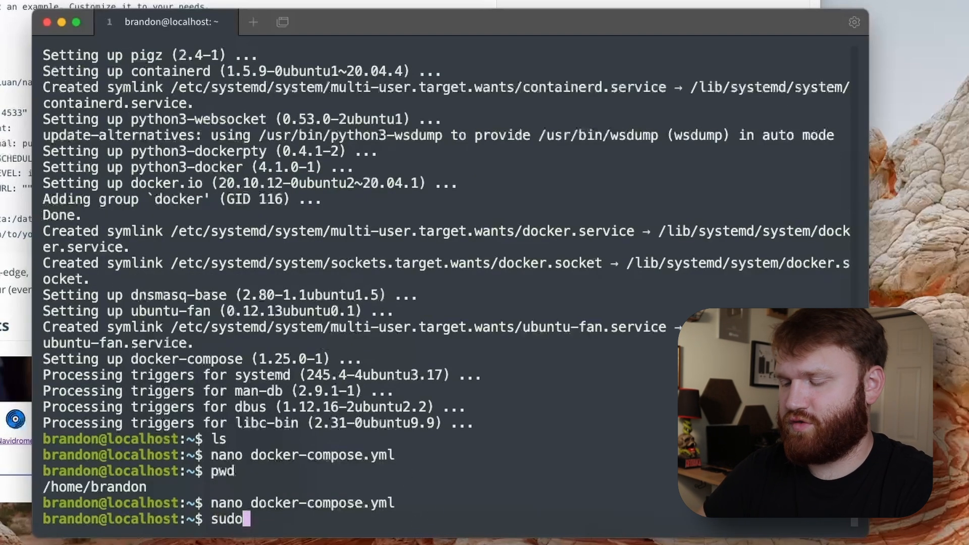
pyautogui.write('docker')
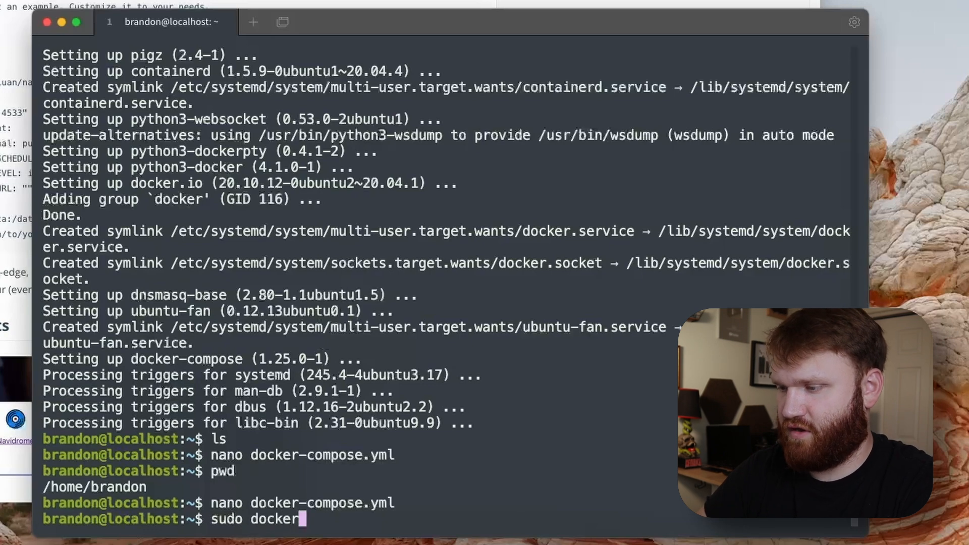
pyautogui.write('-compose up')
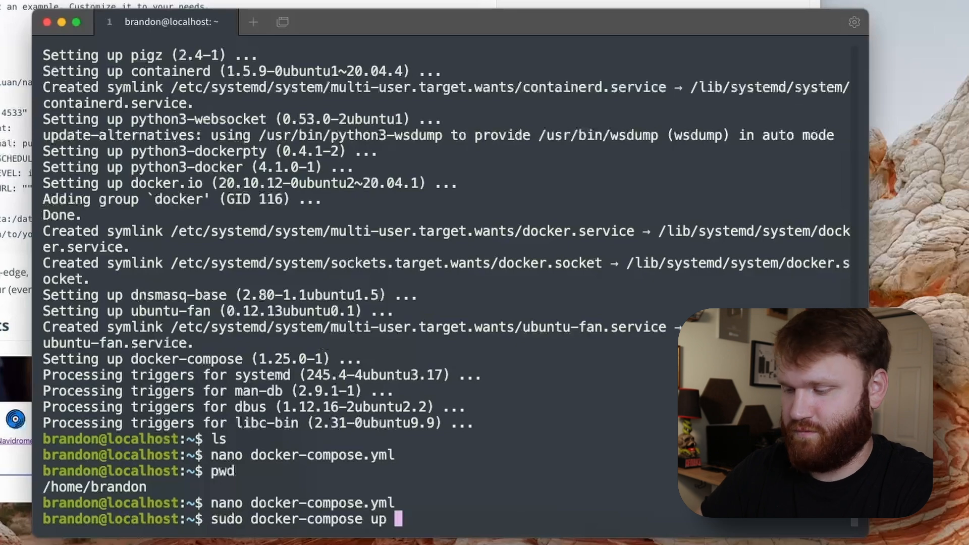
pyautogui.write('-d')
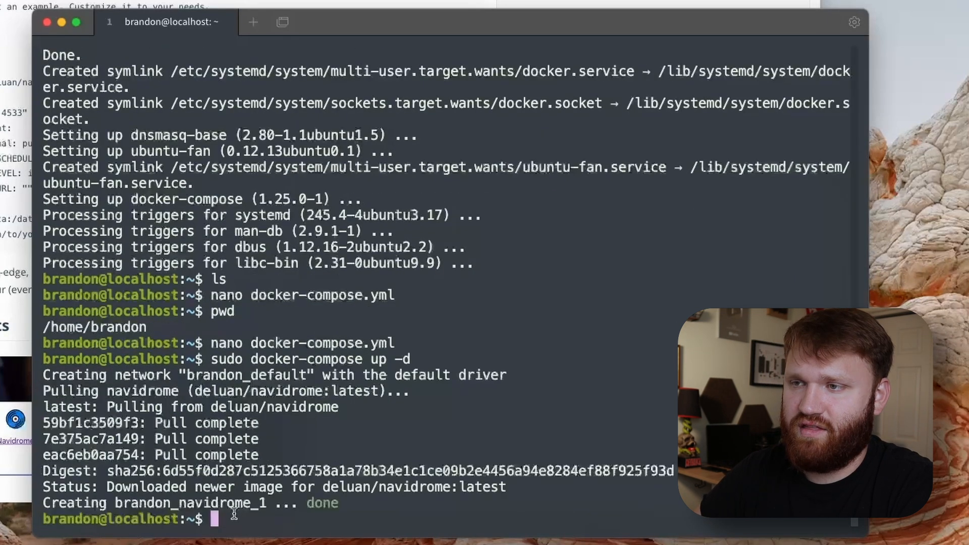
pyautogui.moveTo(313, 391)
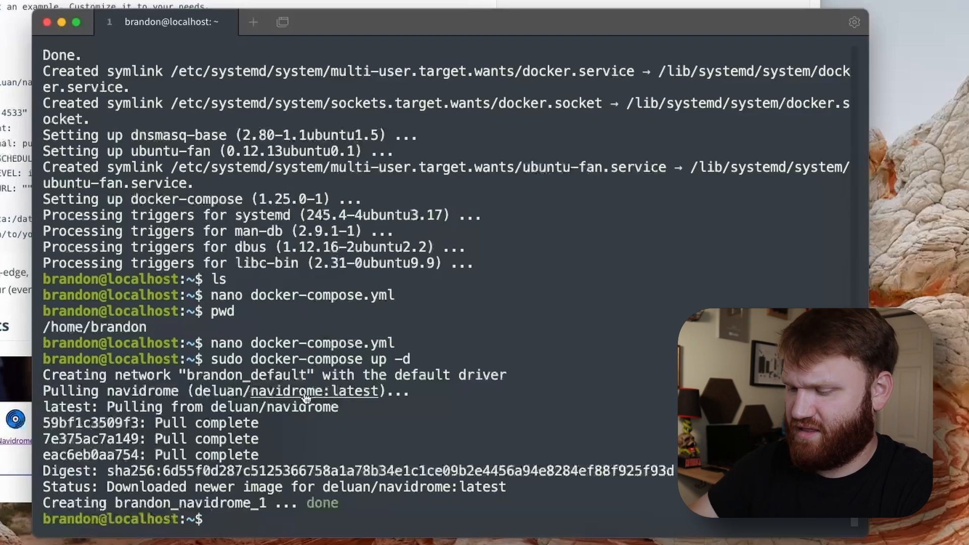
# - List all containers to confirm navidrome is running with port 4533 mapped
pyautogui.write('docker')
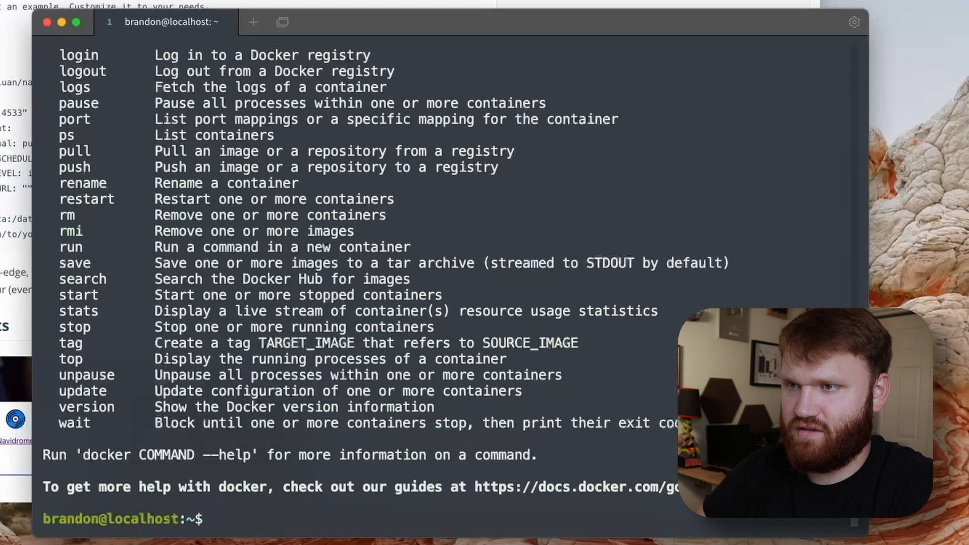
pyautogui.write('docker ls -a')
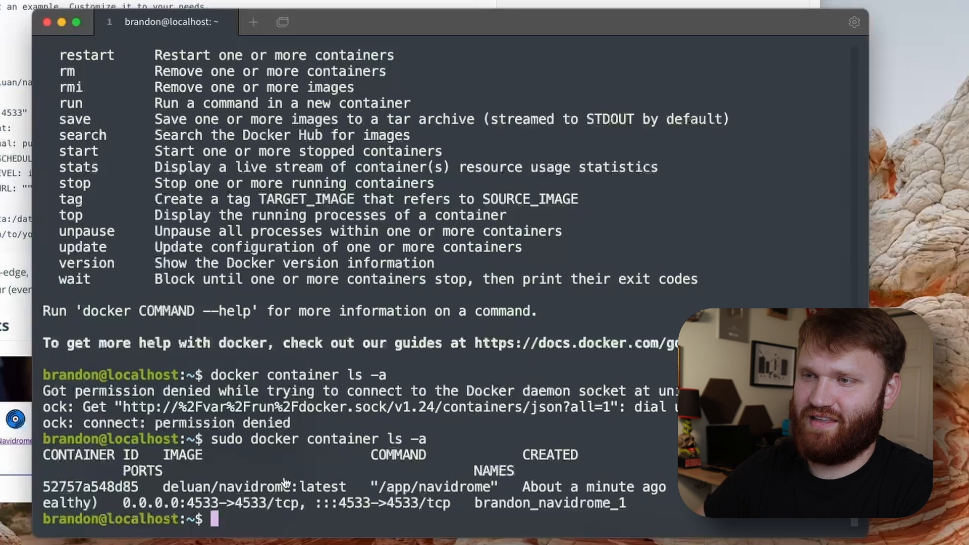
pyautogui.doubleClick(253, 487)
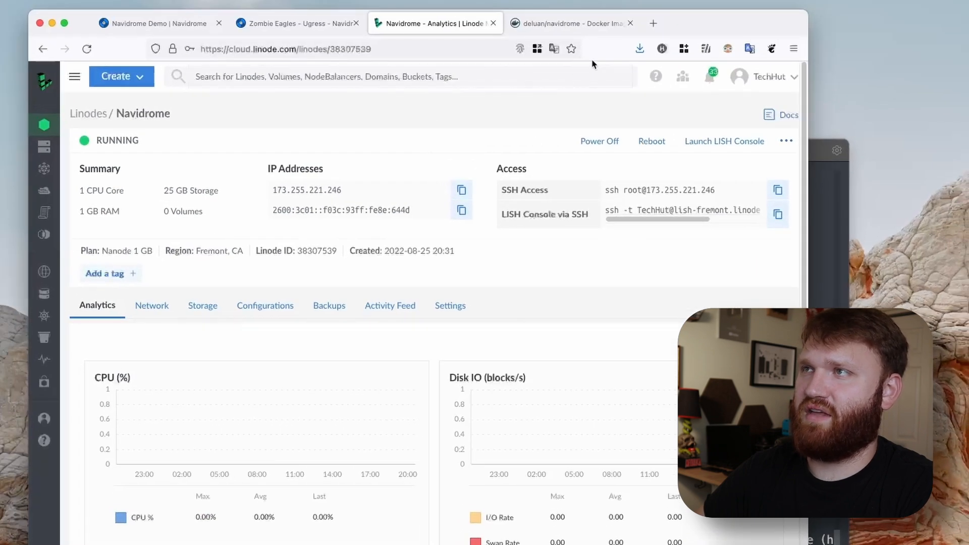
# - Browse to 173.255.221.246:4533 to reach the Navidrome first-run setup page
pyautogui.click(286, 49)
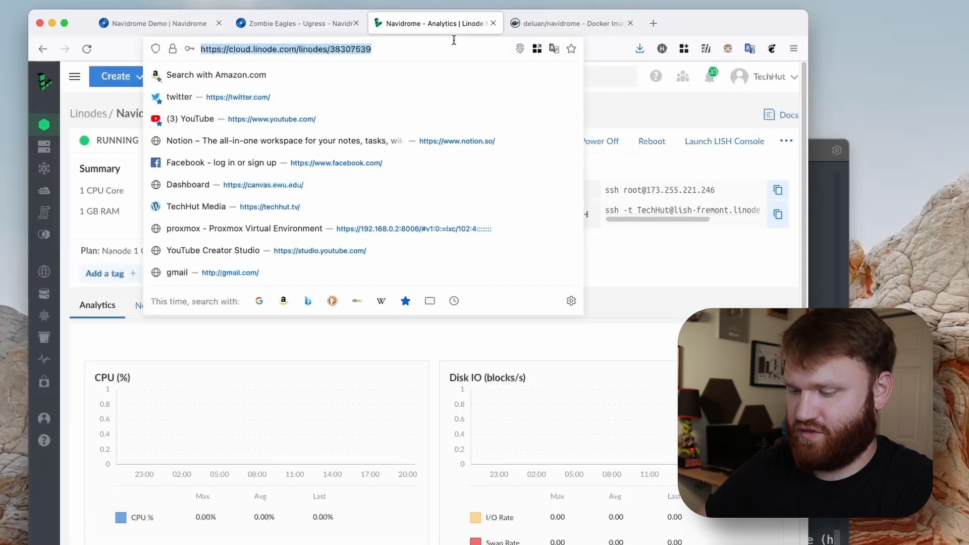
pyautogui.write('173.255.221.246')
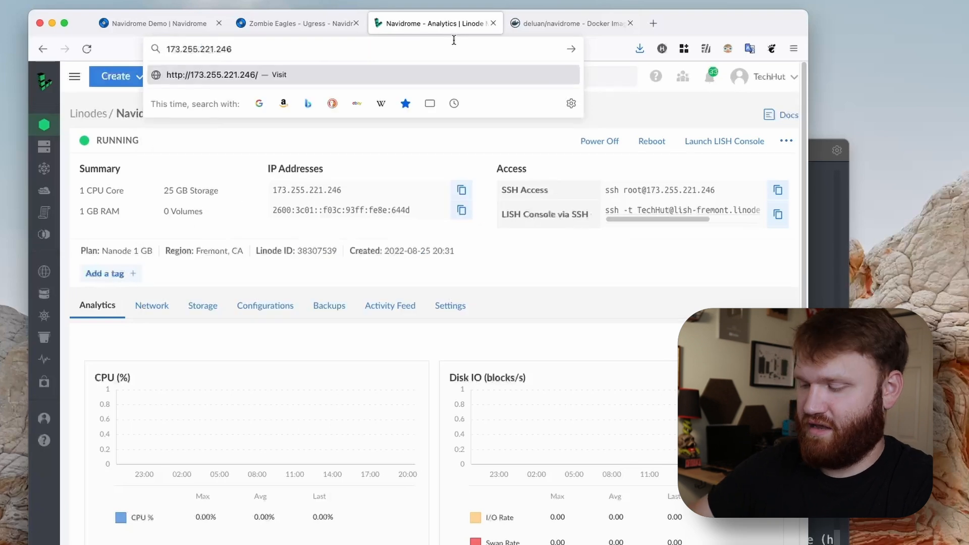
pyautogui.write(':4533/app/#/login')
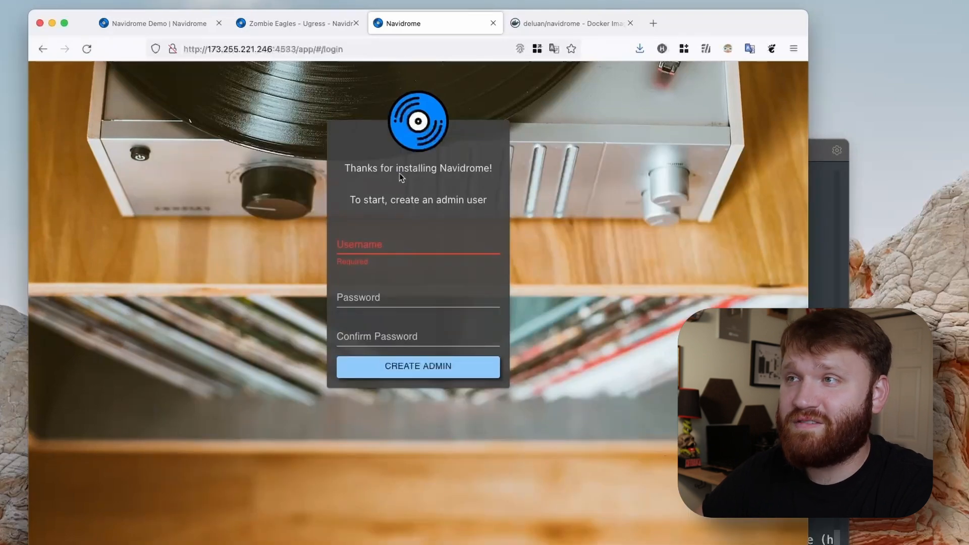
pyautogui.moveTo(467, 210)
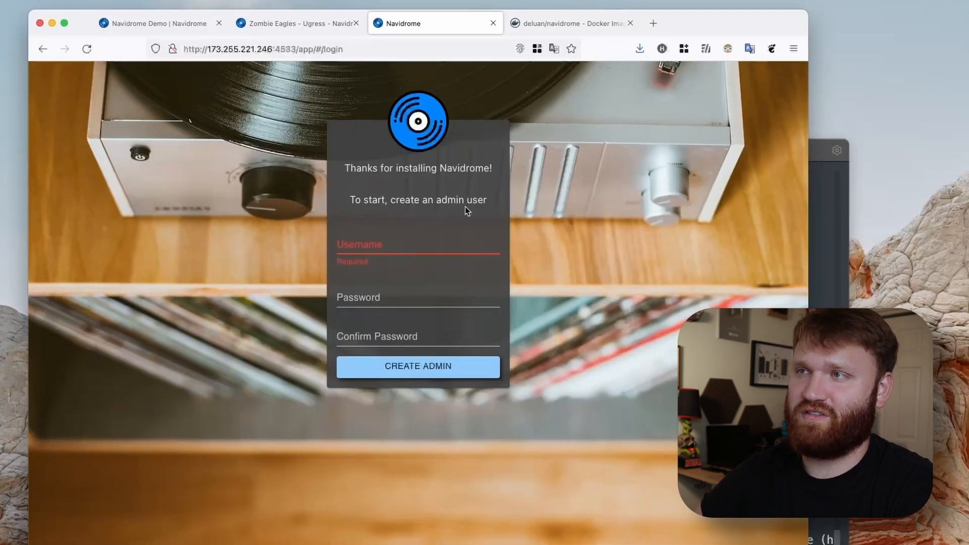
# - Create the Navidrome admin account with username brandon
pyautogui.click(418, 244)
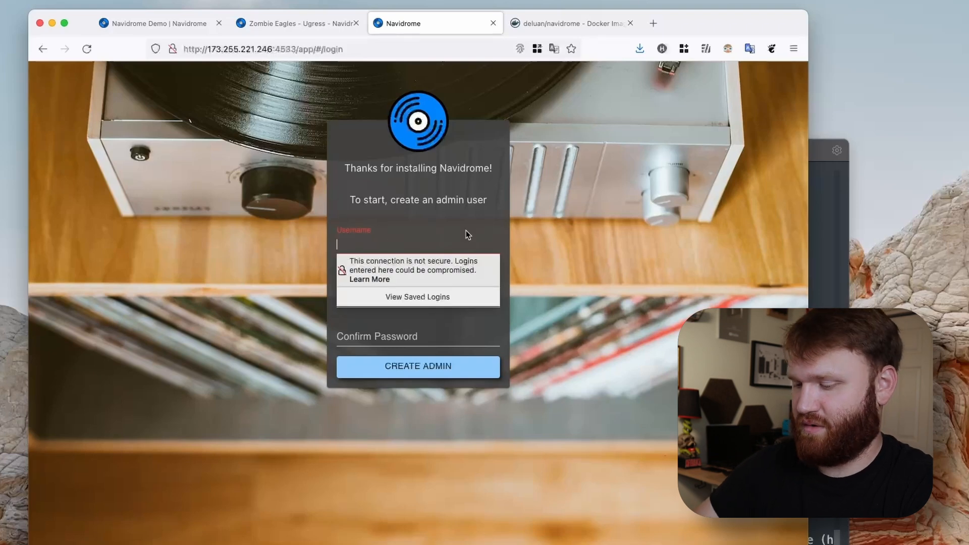
pyautogui.write('brandon')
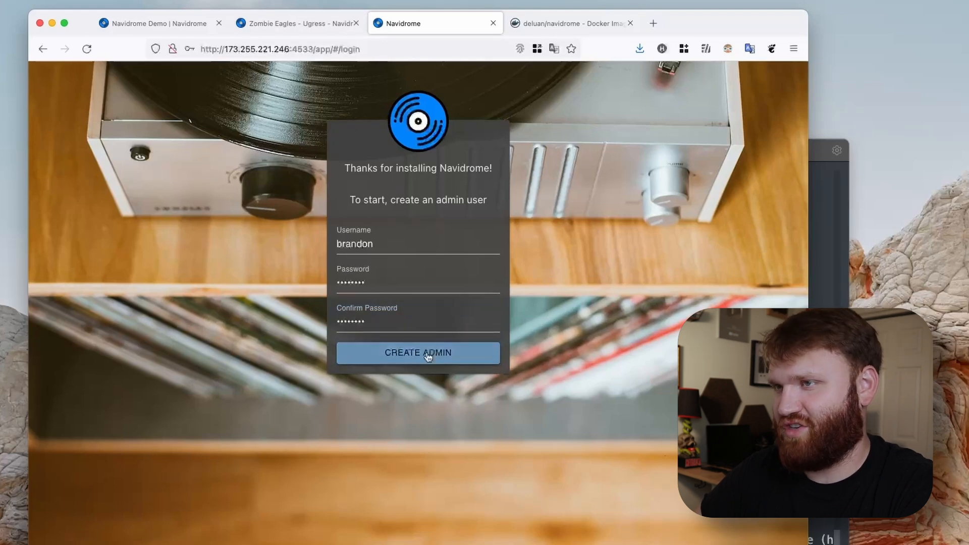
pyautogui.click(418, 352)
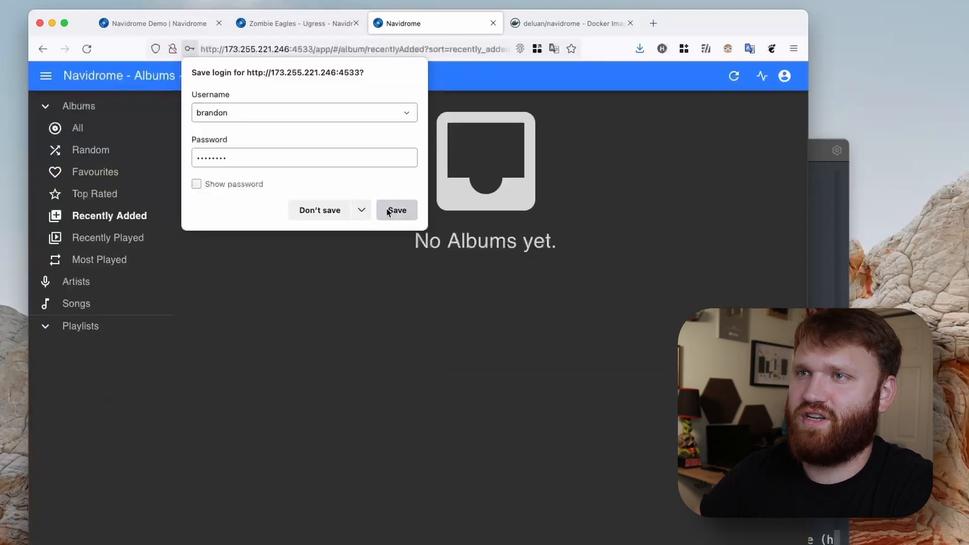
# - Save the login in the browser and flip through Favourites, Recently Added, Top Rated and Recently Played albums
pyautogui.click(396, 210)
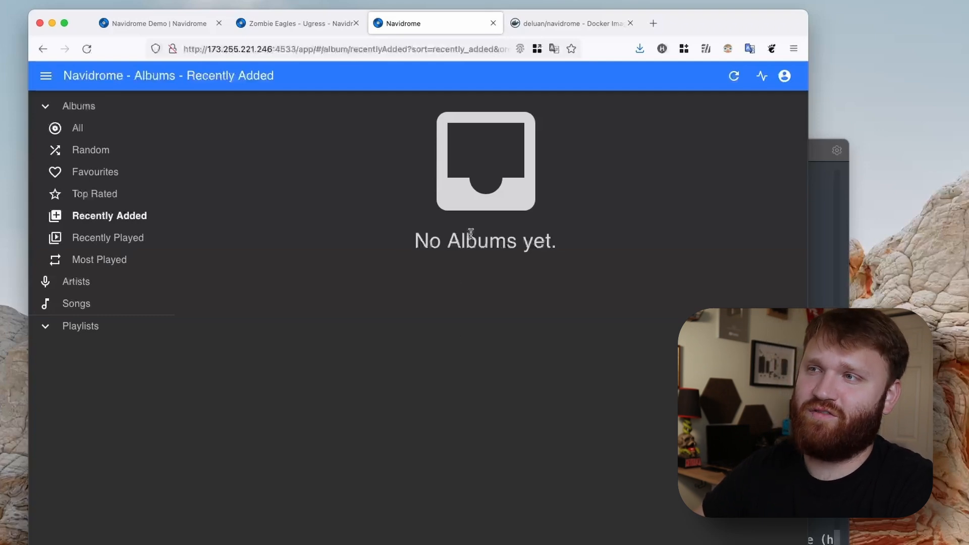
pyautogui.click(95, 171)
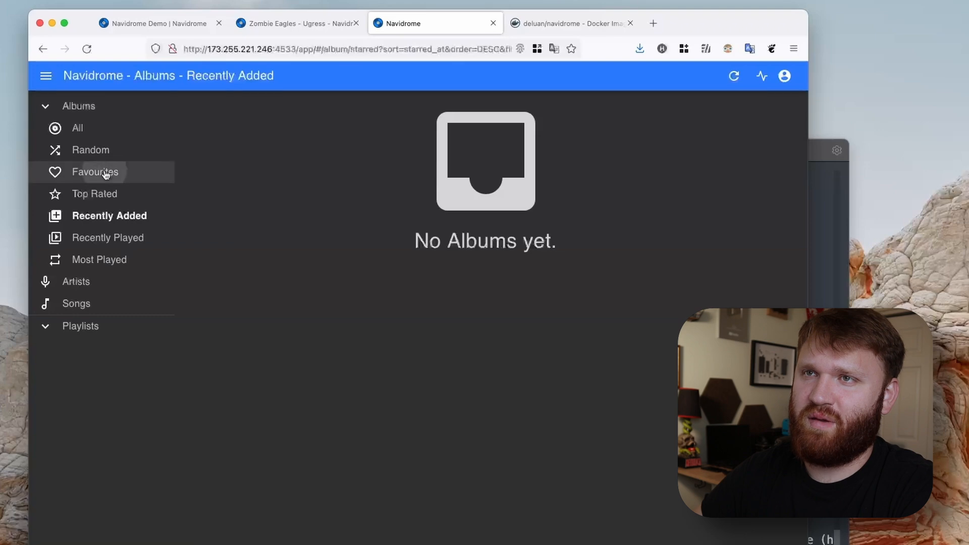
pyautogui.click(109, 216)
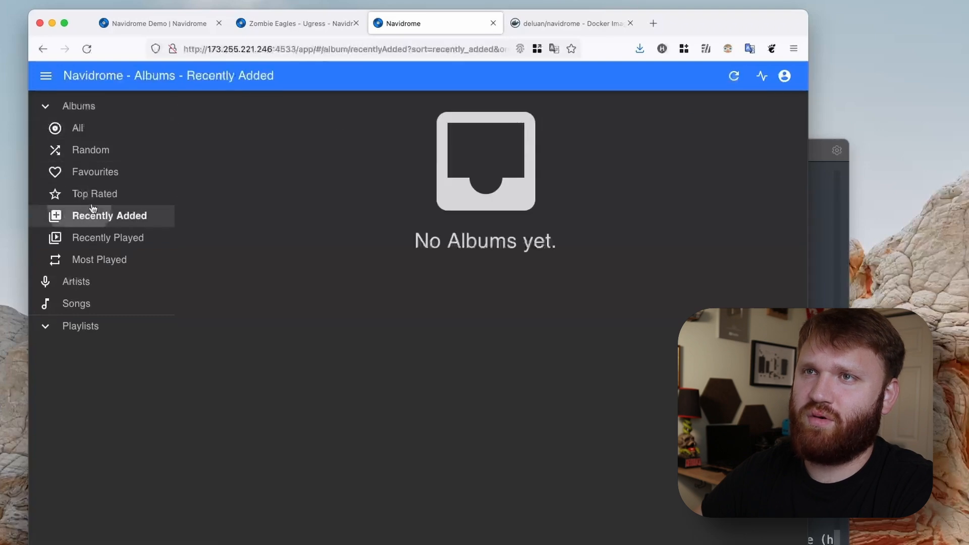
pyautogui.click(95, 193)
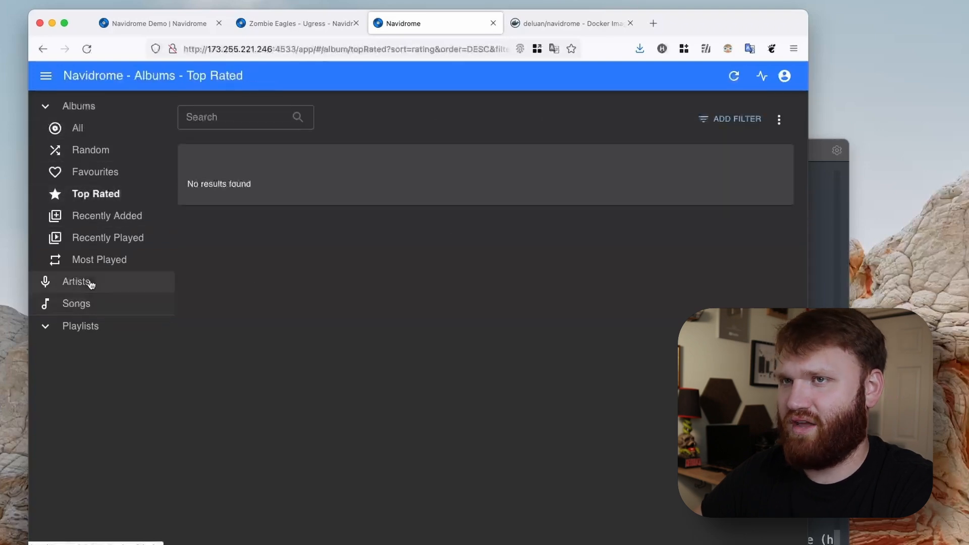
pyautogui.click(107, 237)
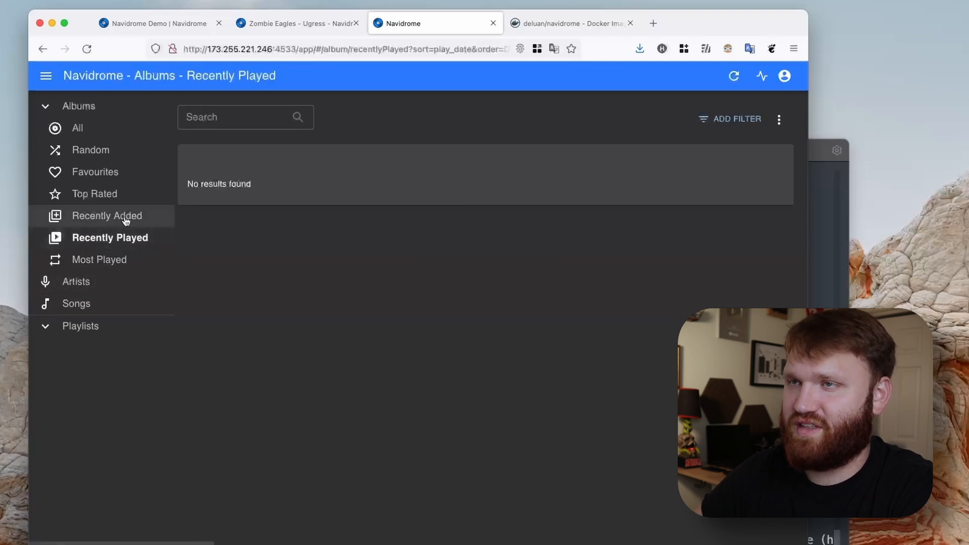
pyautogui.click(105, 216)
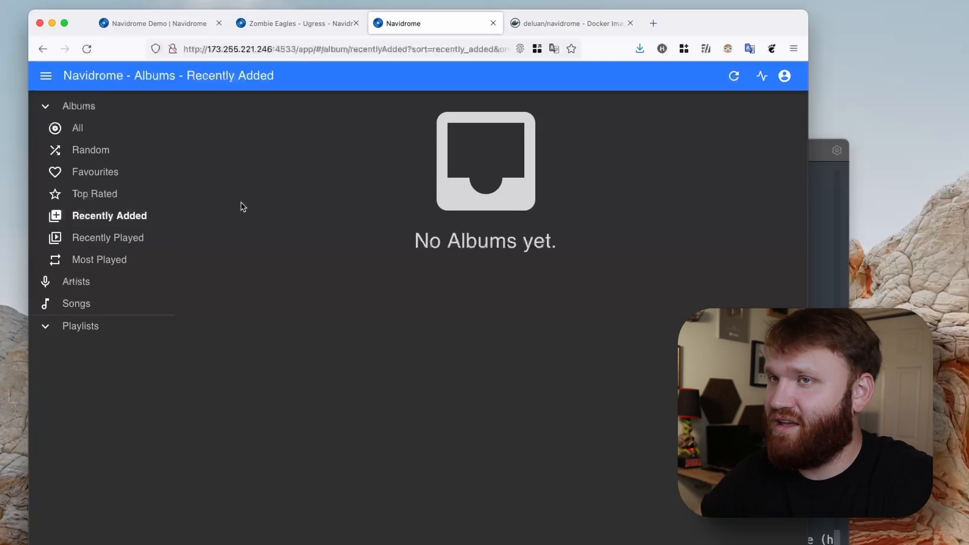
pyautogui.click(95, 194)
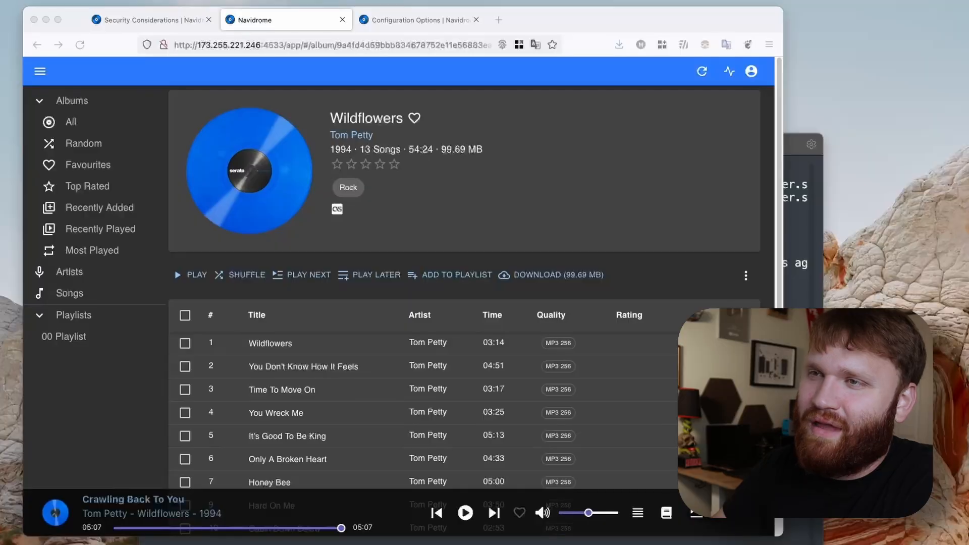
pyautogui.moveTo(238, 109)
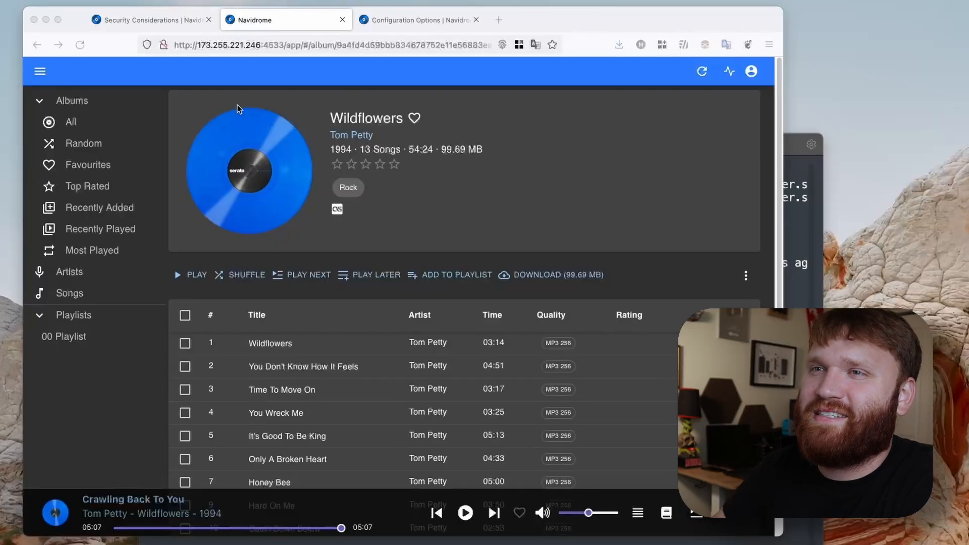
pyautogui.moveTo(97, 142)
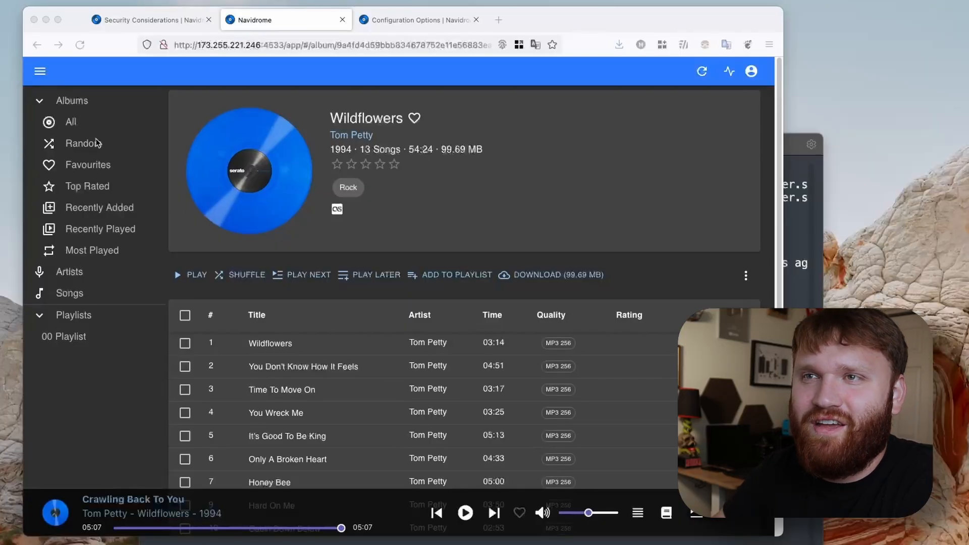
# - Browse all albums across pages and look inside Can't Tell Me Nothing by 88 Keys
pyautogui.click(71, 123)
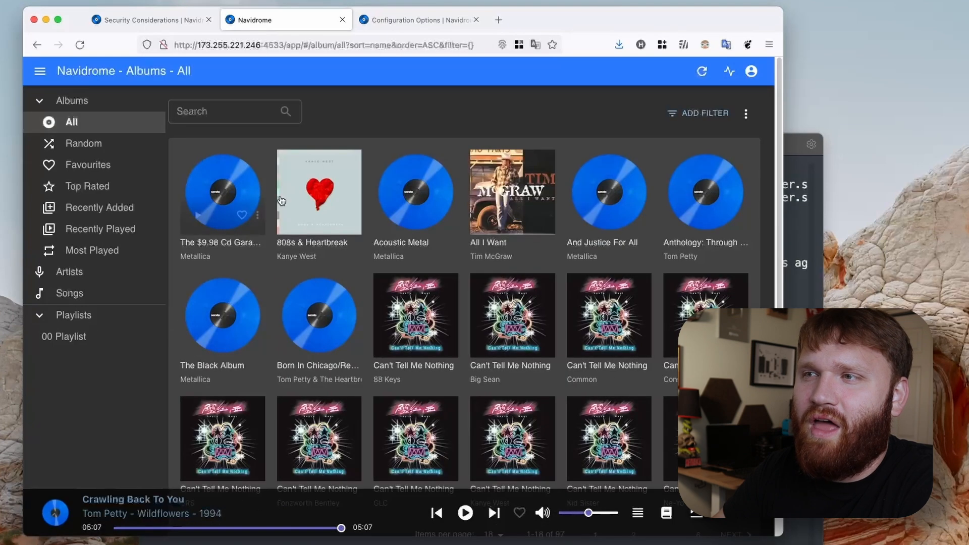
pyautogui.scroll(-3)
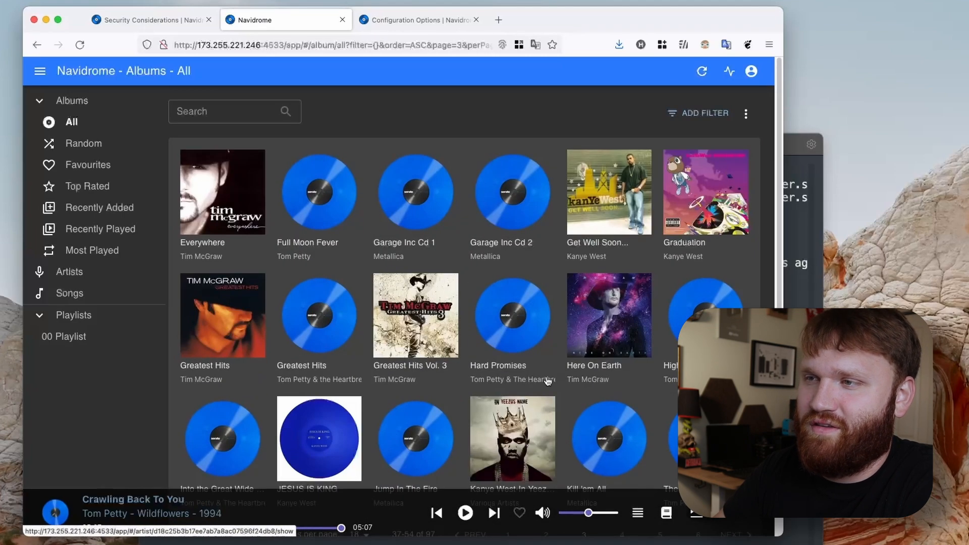
pyautogui.scroll(-3)
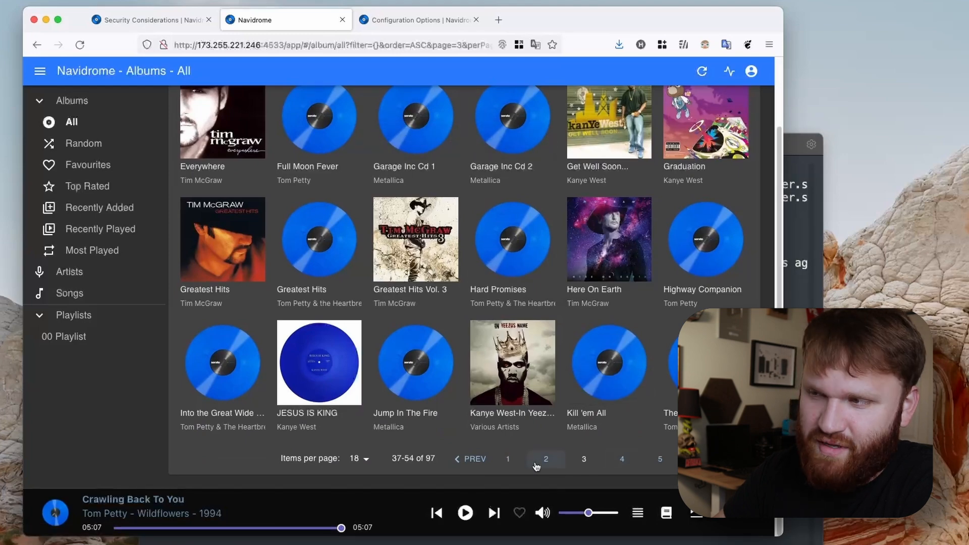
pyautogui.click(508, 459)
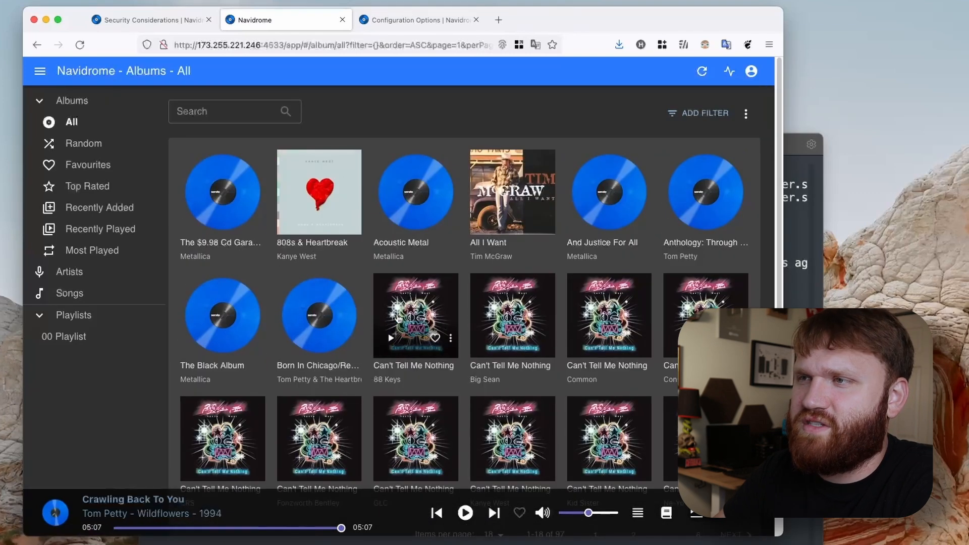
pyautogui.click(414, 315)
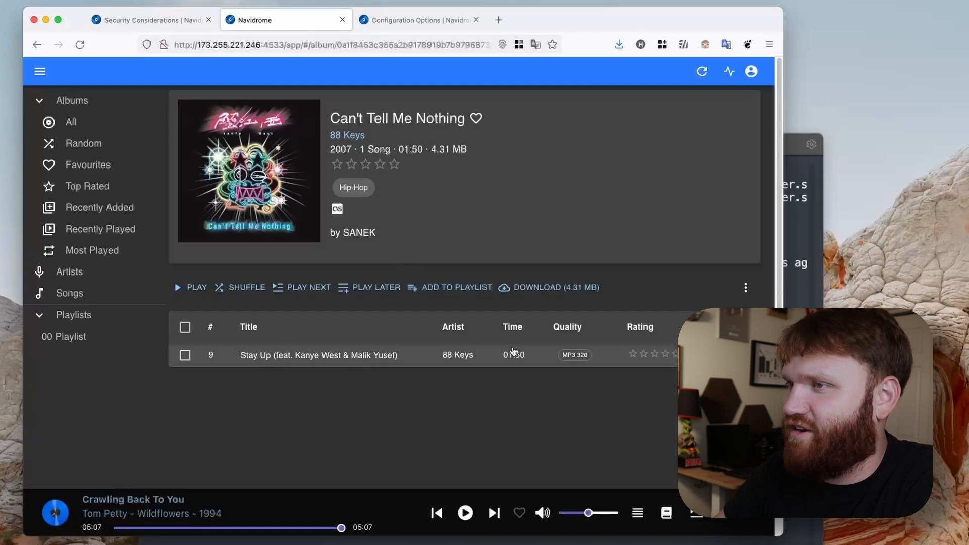
pyautogui.click(71, 122)
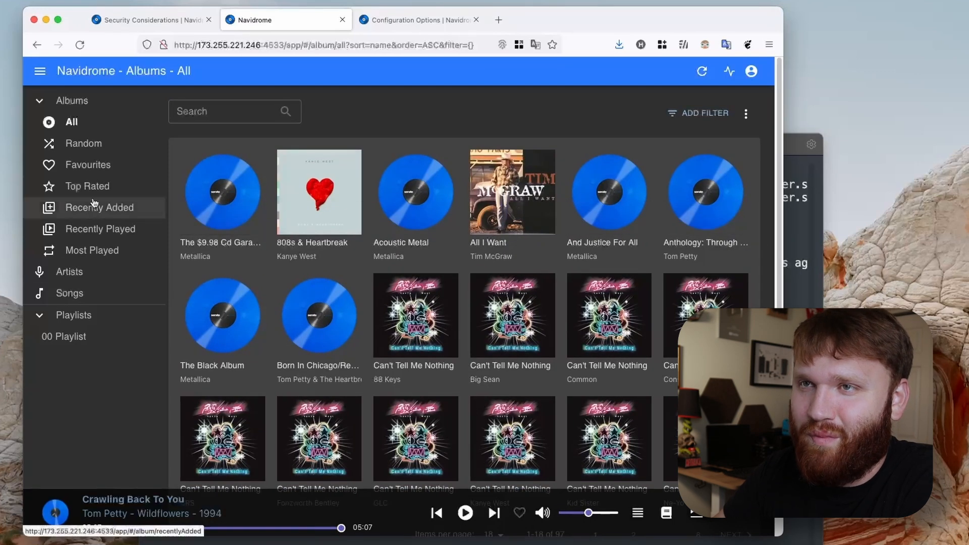
# - Check the empty Top Rated and Favourites album lists
pyautogui.click(88, 185)
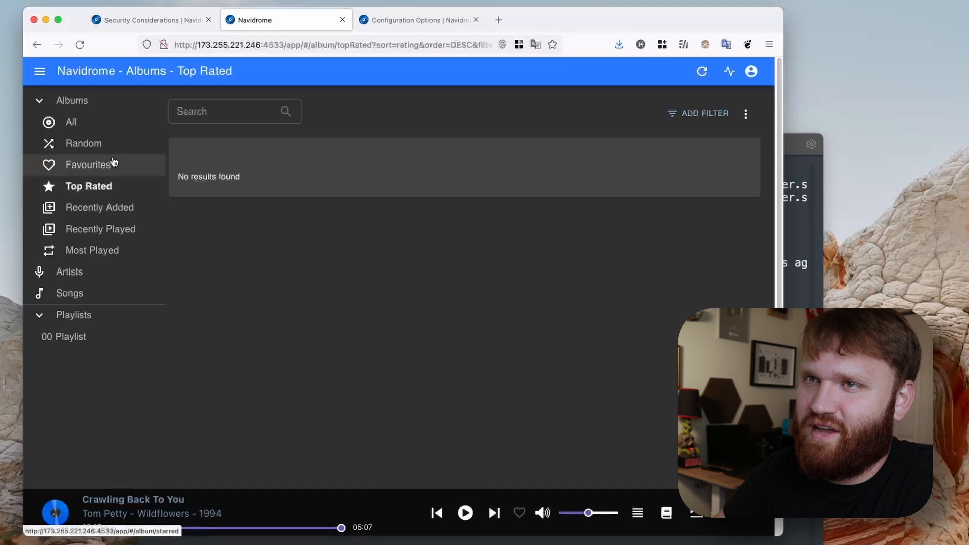
pyautogui.click(88, 165)
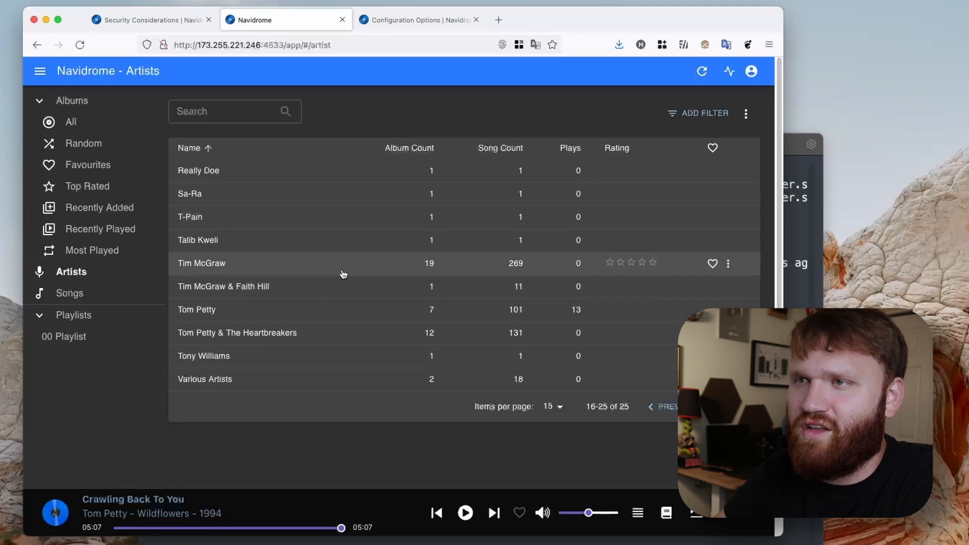
pyautogui.moveTo(425, 275)
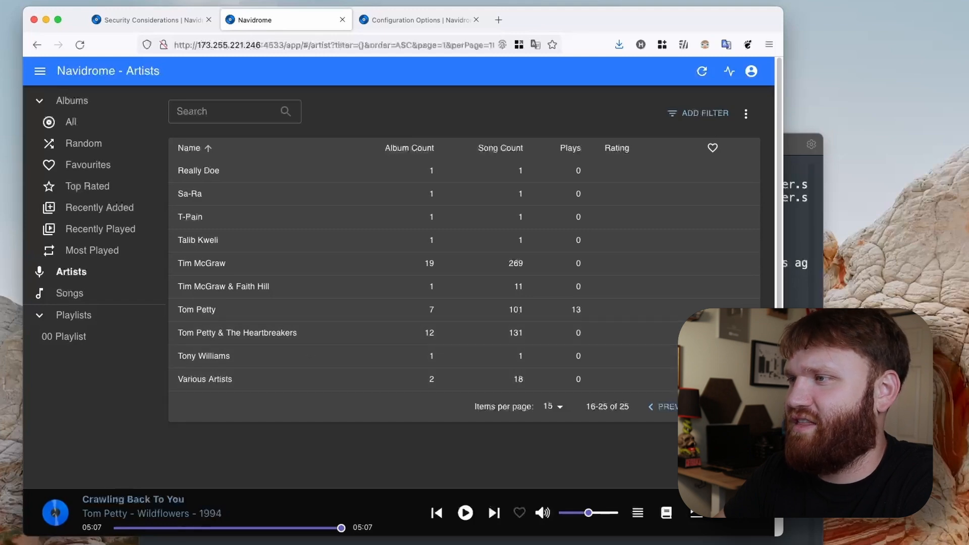
# - Browse the first page of artists and view Tim McGraw's page with his albums
pyautogui.click(666, 407)
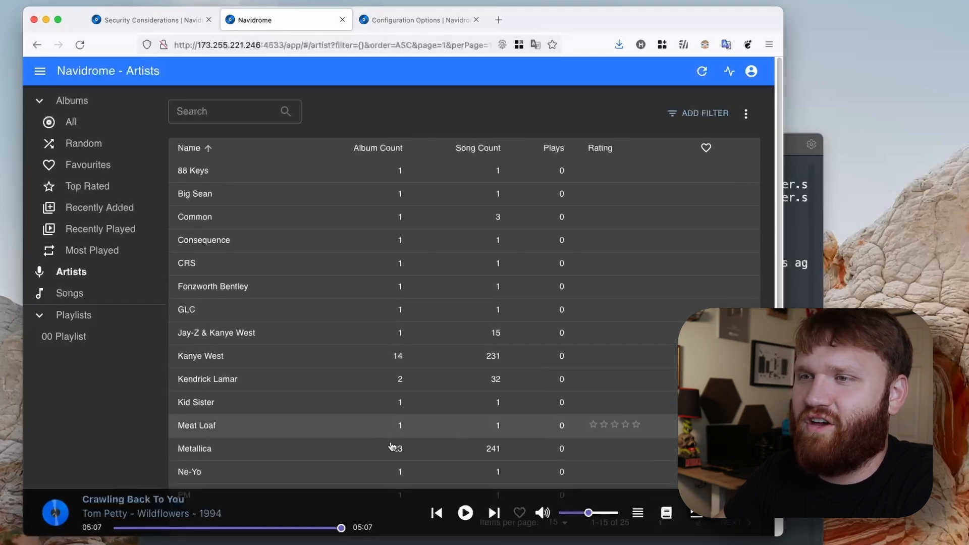
pyautogui.scroll(-3)
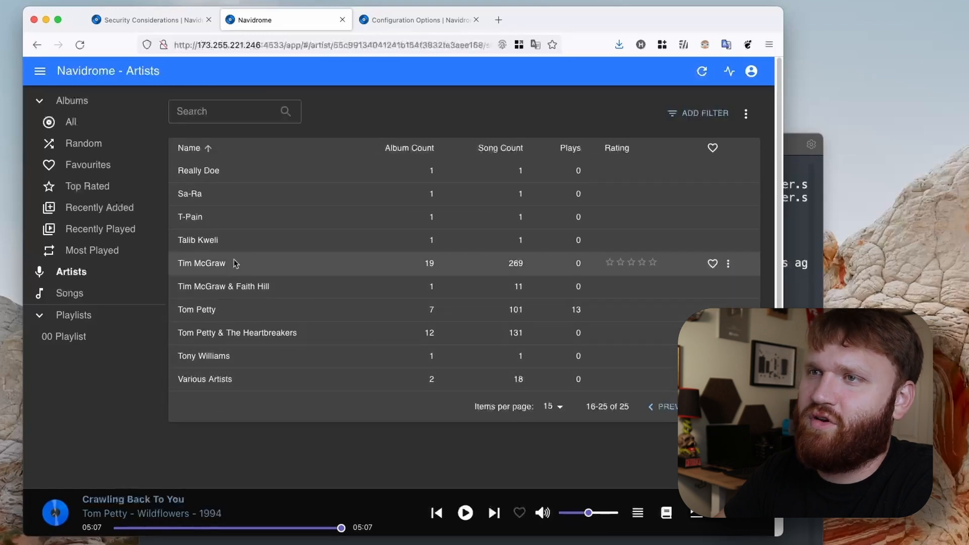
pyautogui.click(201, 262)
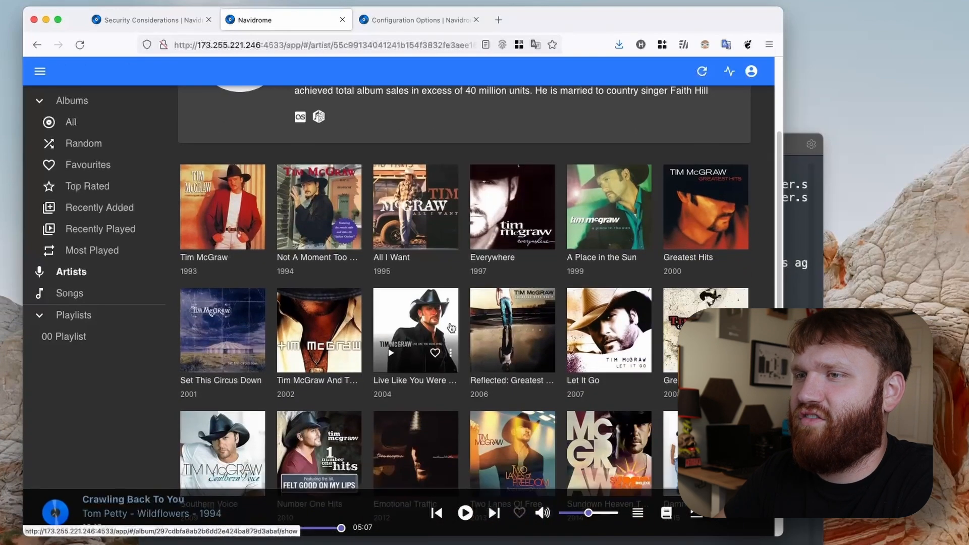
pyautogui.scroll(-3)
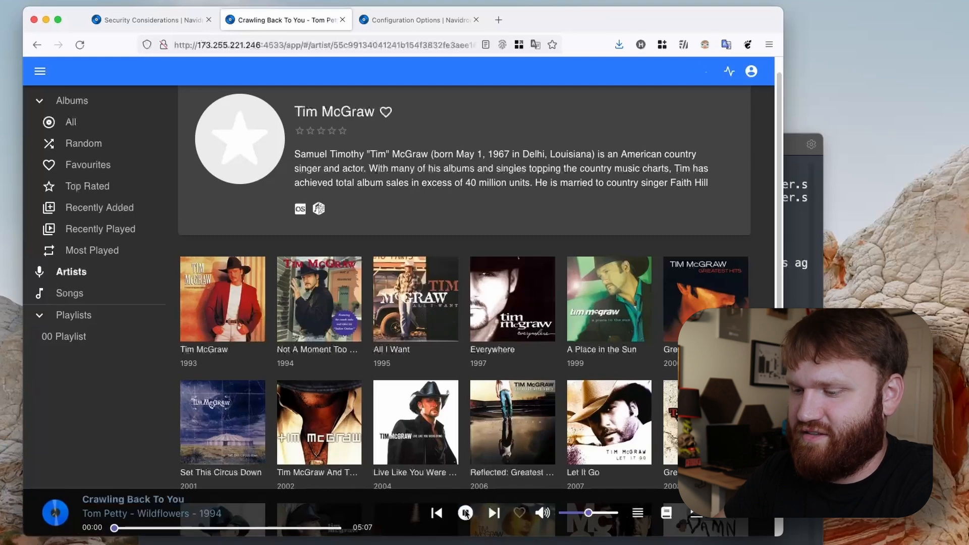
pyautogui.click(465, 513)
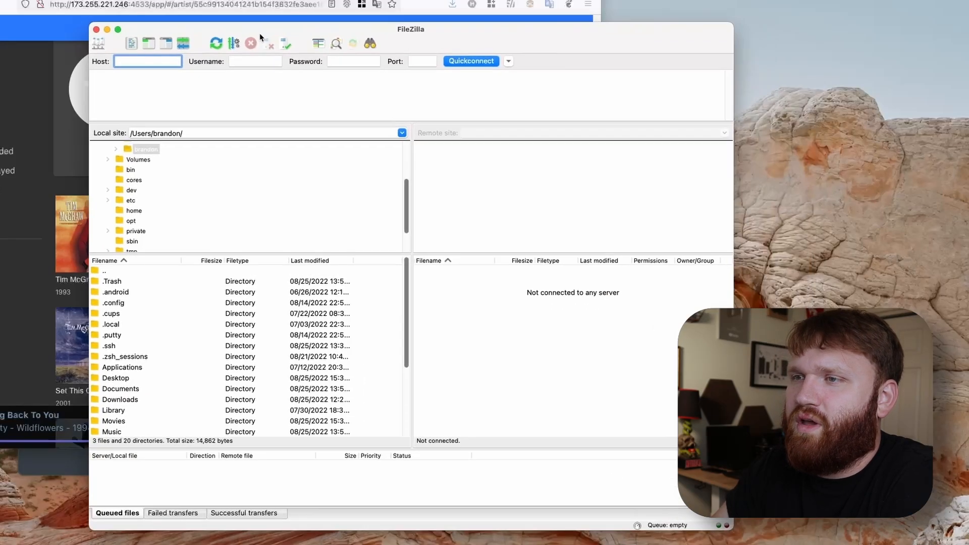
# - Connect over SFTP via Quickconnect, peek inside Kayne West and return to the music folder
pyautogui.click(508, 60)
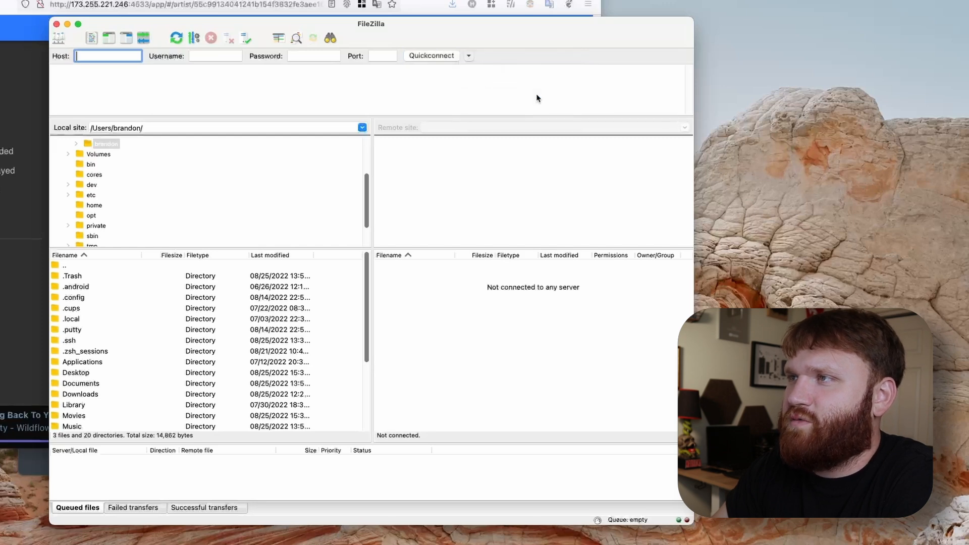
pyautogui.click(431, 56)
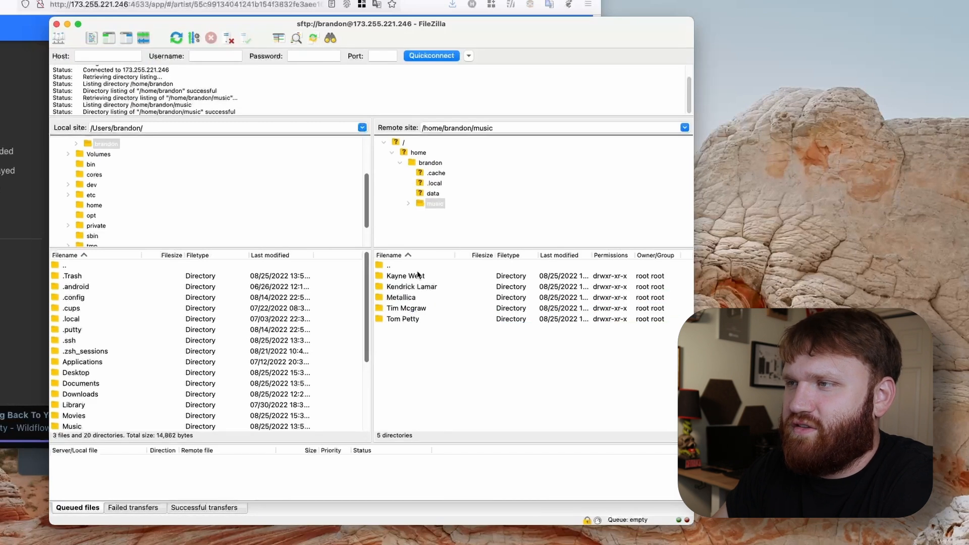
pyautogui.moveTo(408, 326)
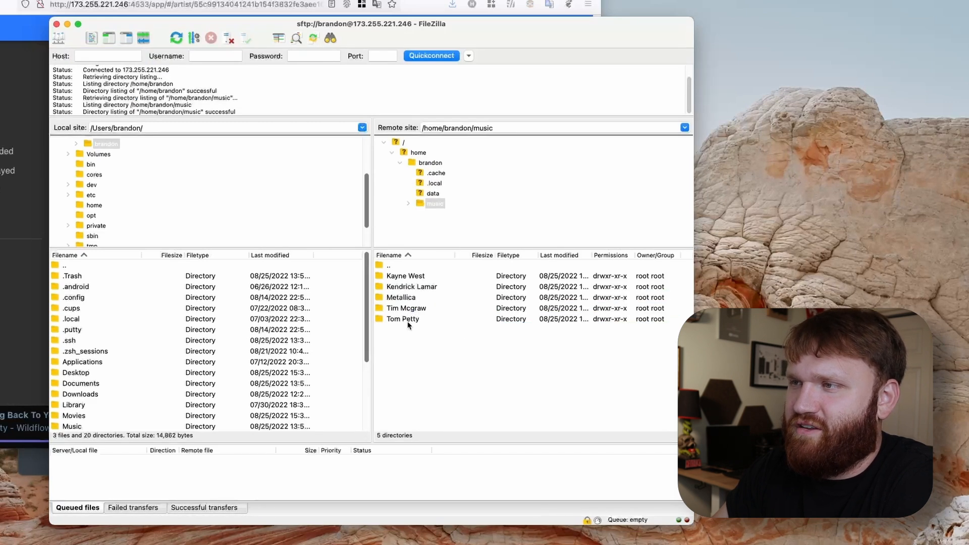
pyautogui.doubleClick(405, 276)
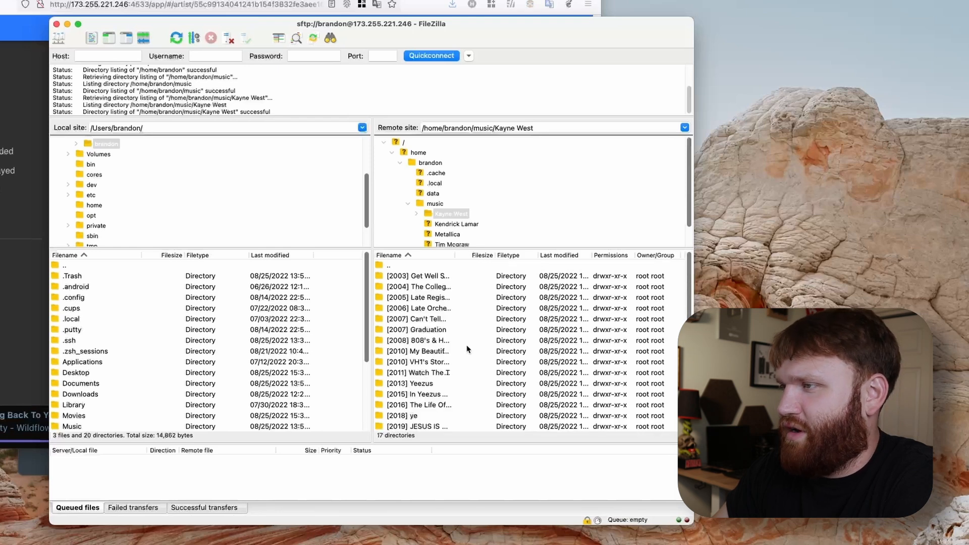
pyautogui.click(396, 266)
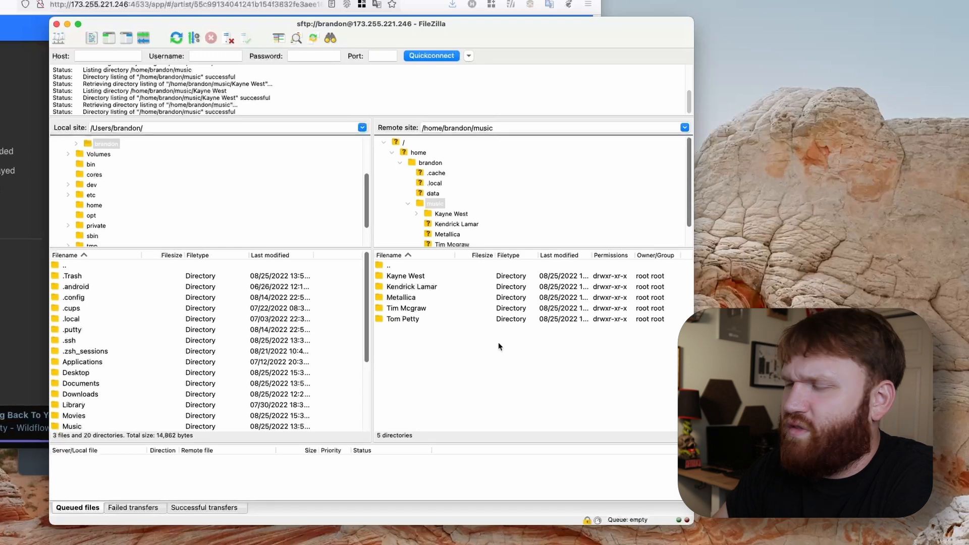
pyautogui.moveTo(492, 359)
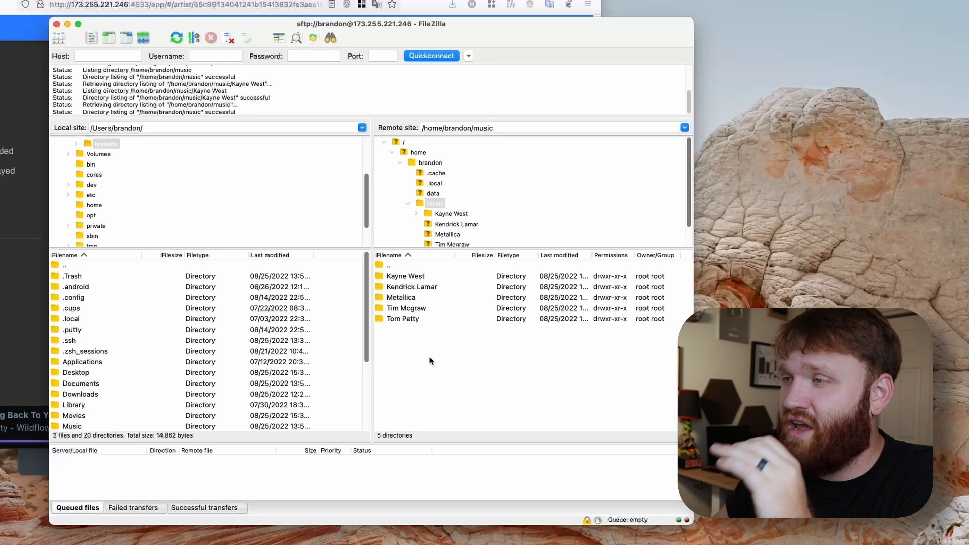
pyautogui.moveTo(509, 334)
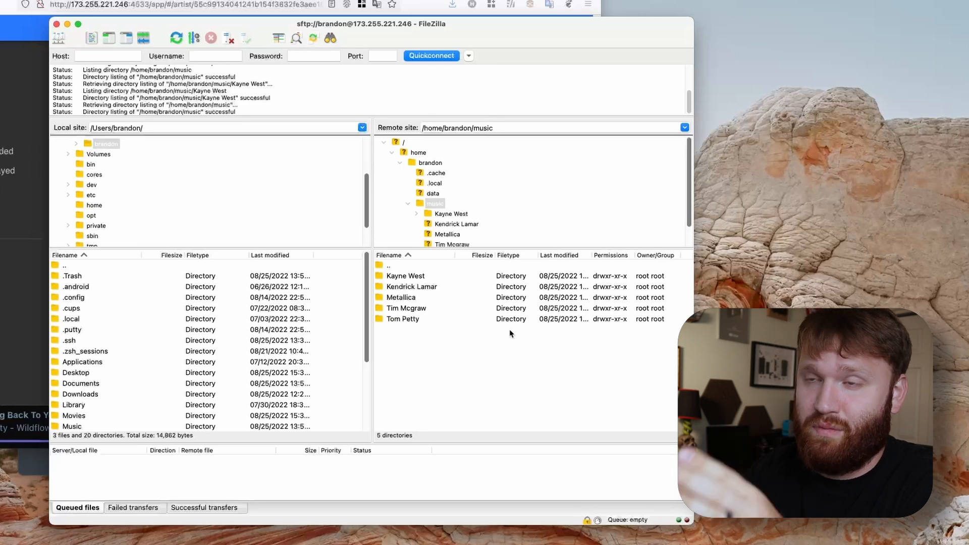
pyautogui.moveTo(470, 290)
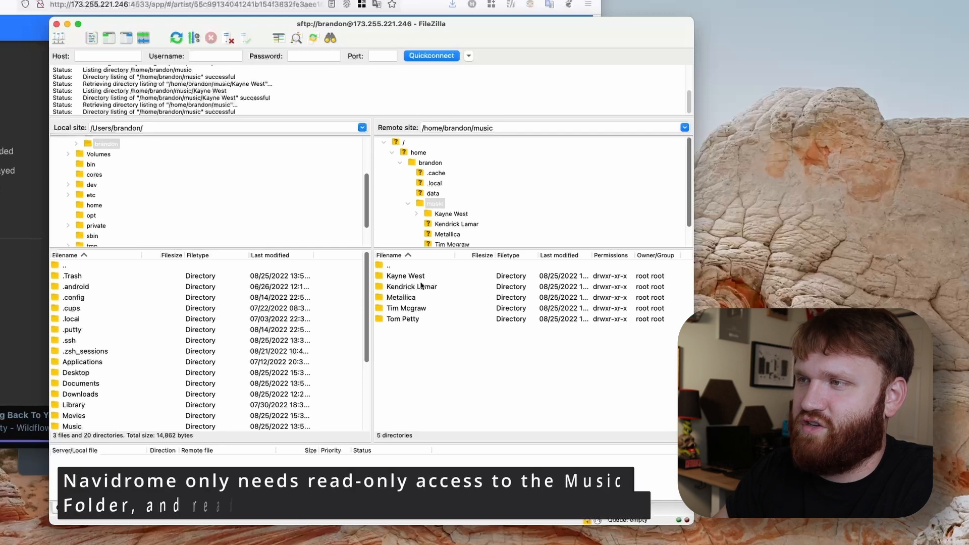
# - Set permissions of the five artist folders to 755 via File permissions
pyautogui.rightClick(420, 286)
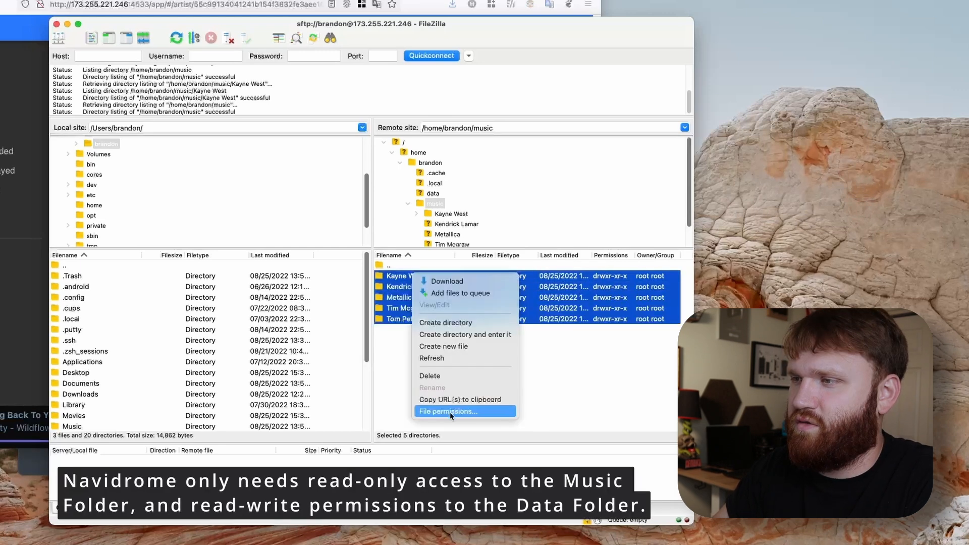
pyautogui.click(450, 411)
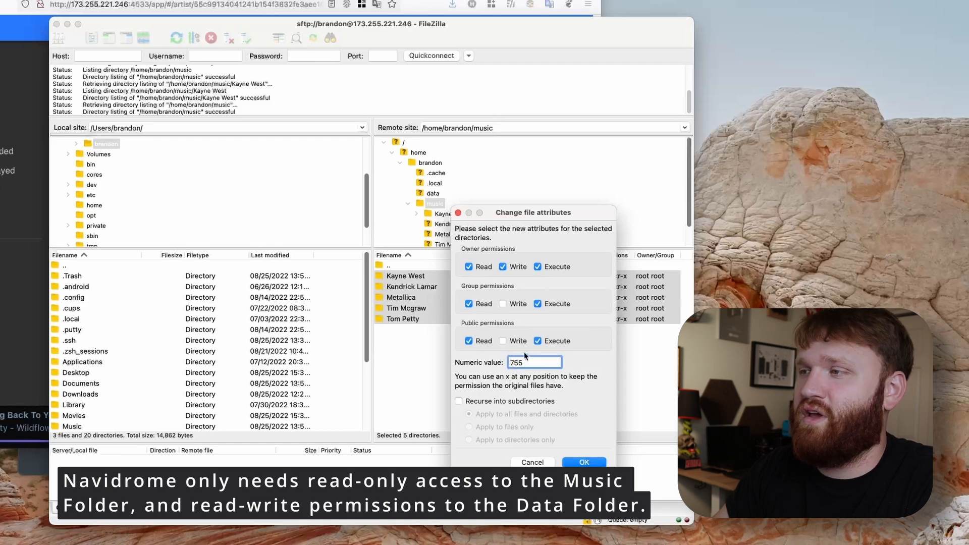
pyautogui.click(583, 462)
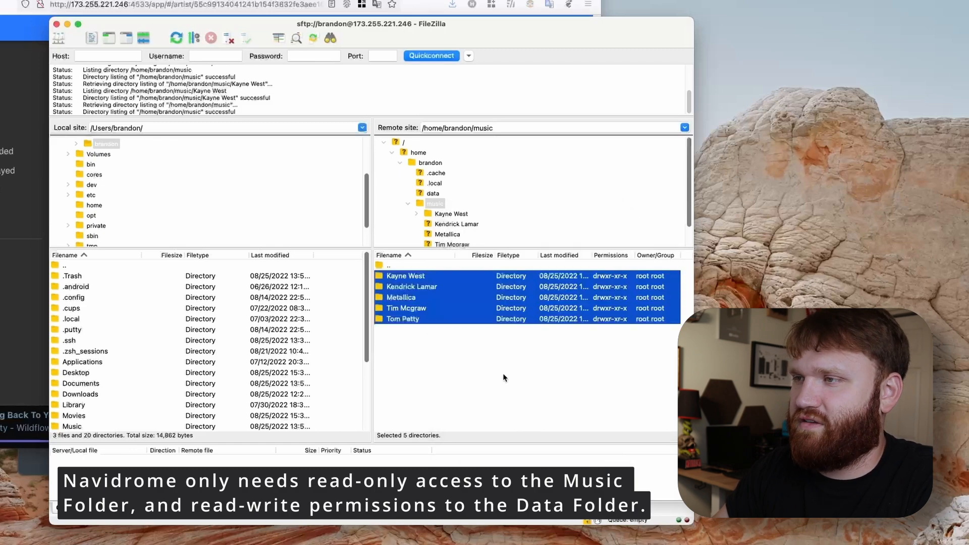